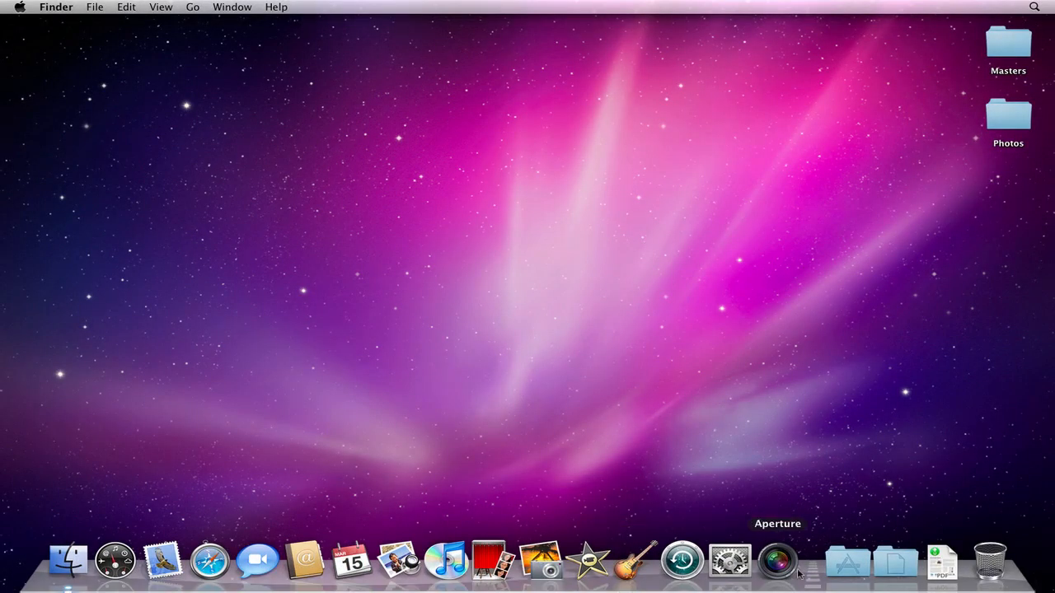
# Step: Launch Aperture from the Dock so its empty library window appears
pyautogui.click(775, 561)
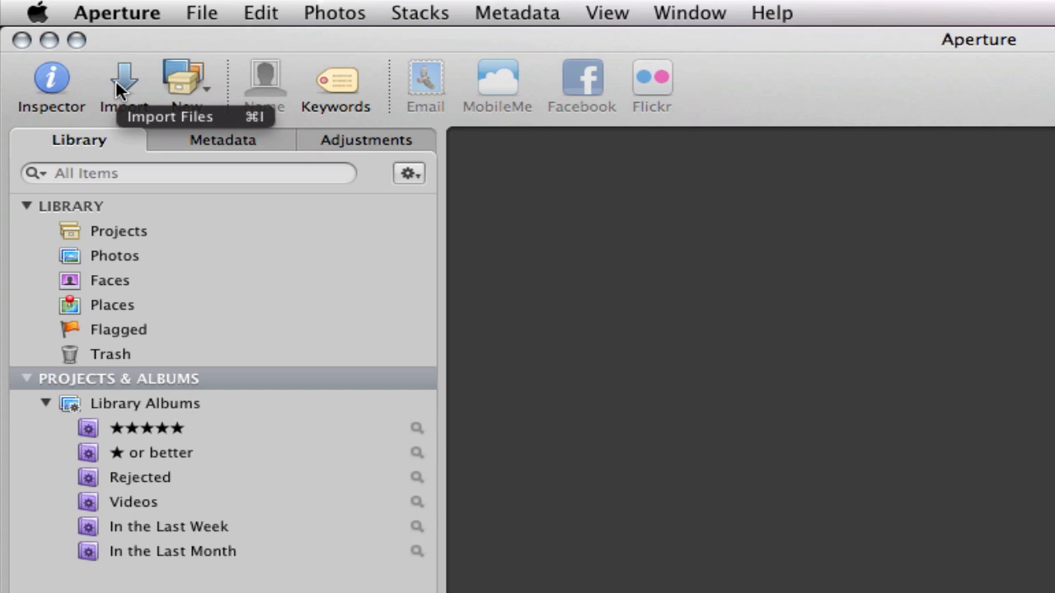
# Step: Start an import and choose Training MacBook Pro as the source instead of the D60 camera
pyautogui.click(123, 86)
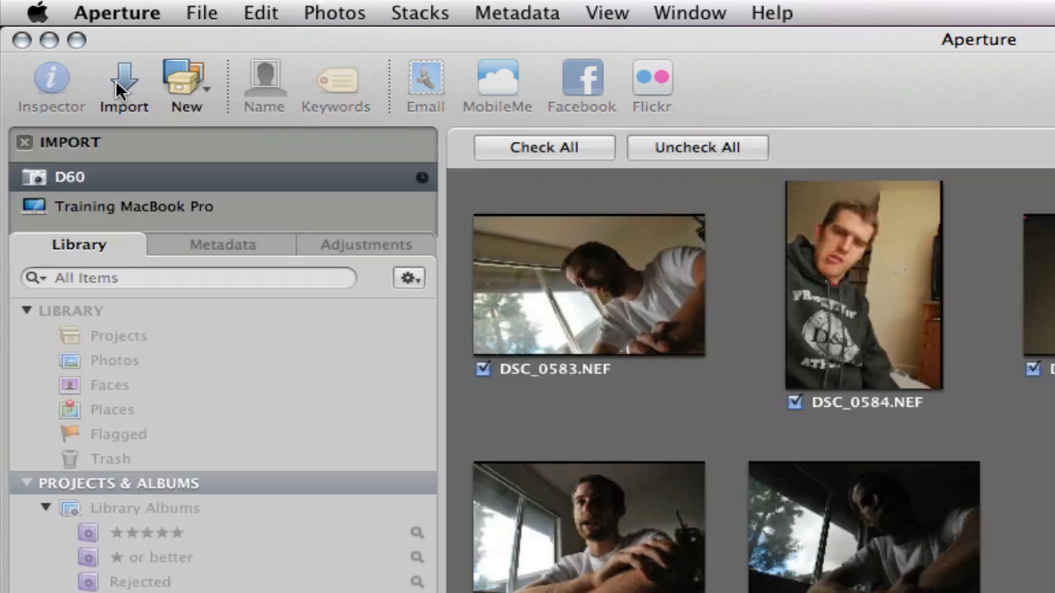
pyautogui.click(133, 206)
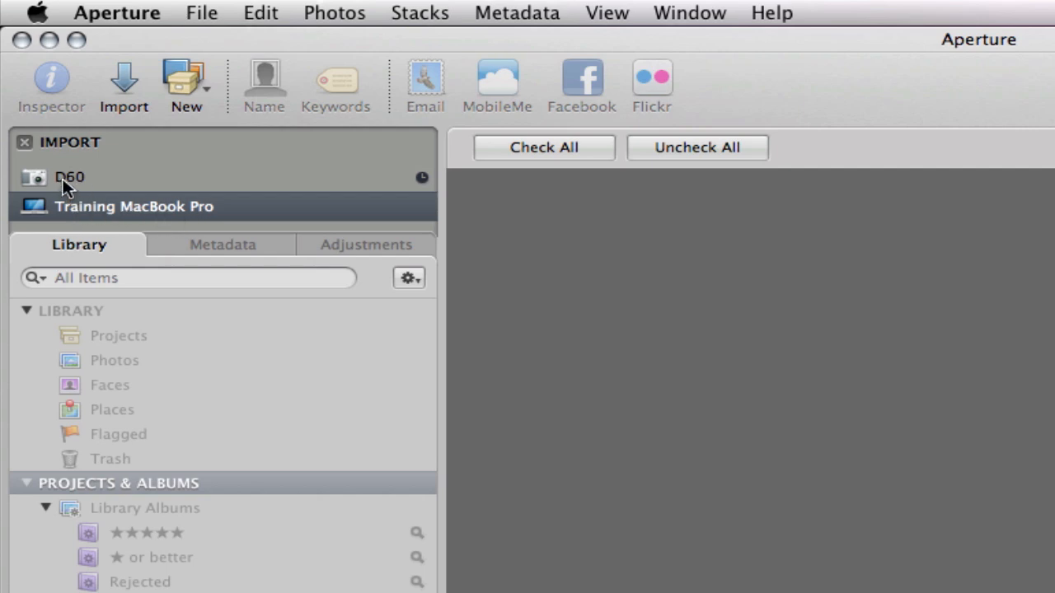
pyautogui.moveTo(79, 185)
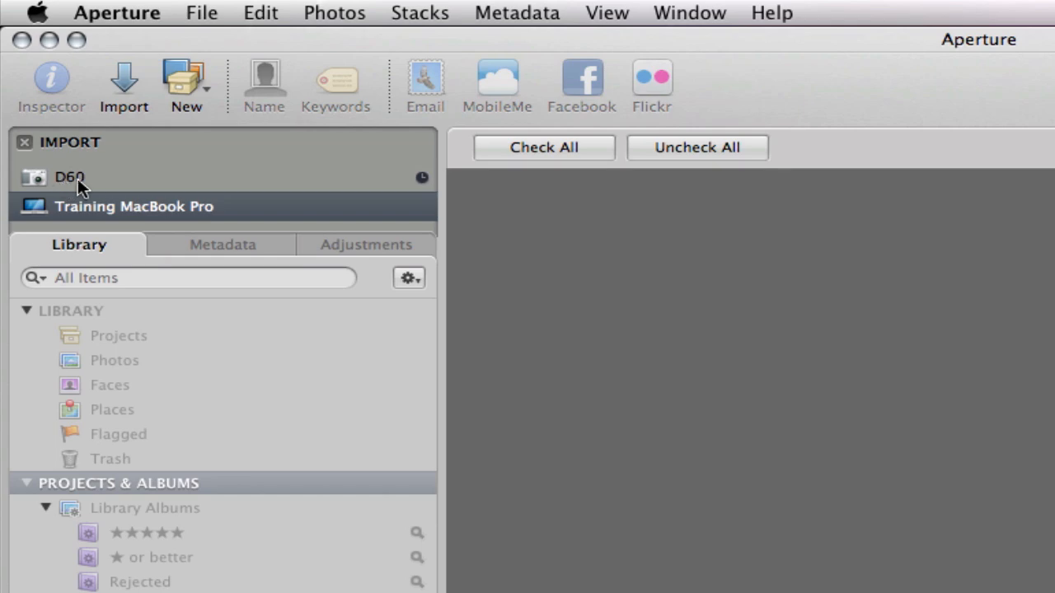
pyautogui.moveTo(89, 201)
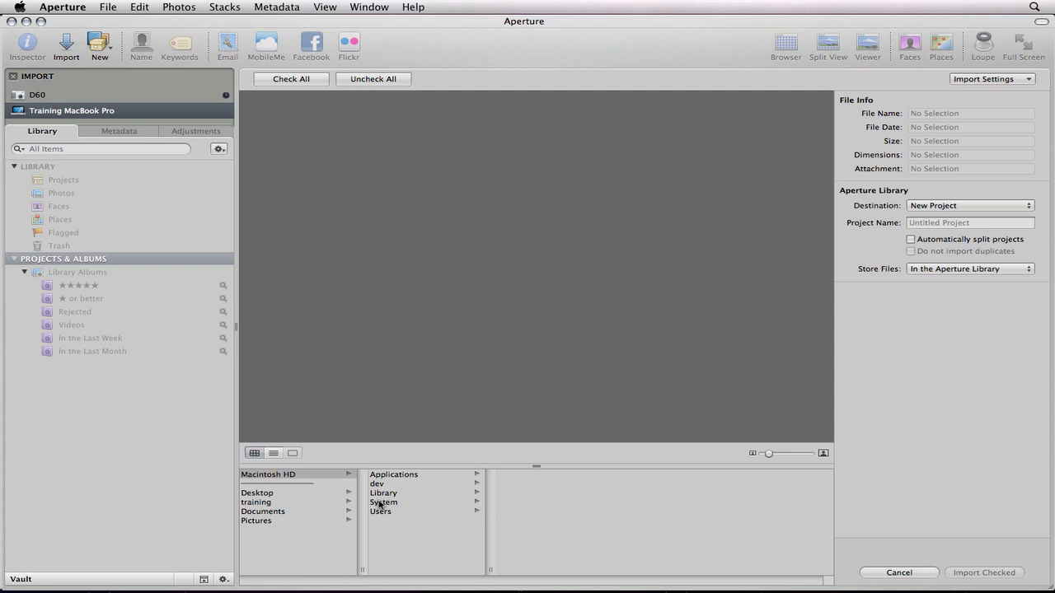
# Step: Browse to Desktop > Masters to list its 25 photos, leaving all unchecked
pyautogui.click(257, 492)
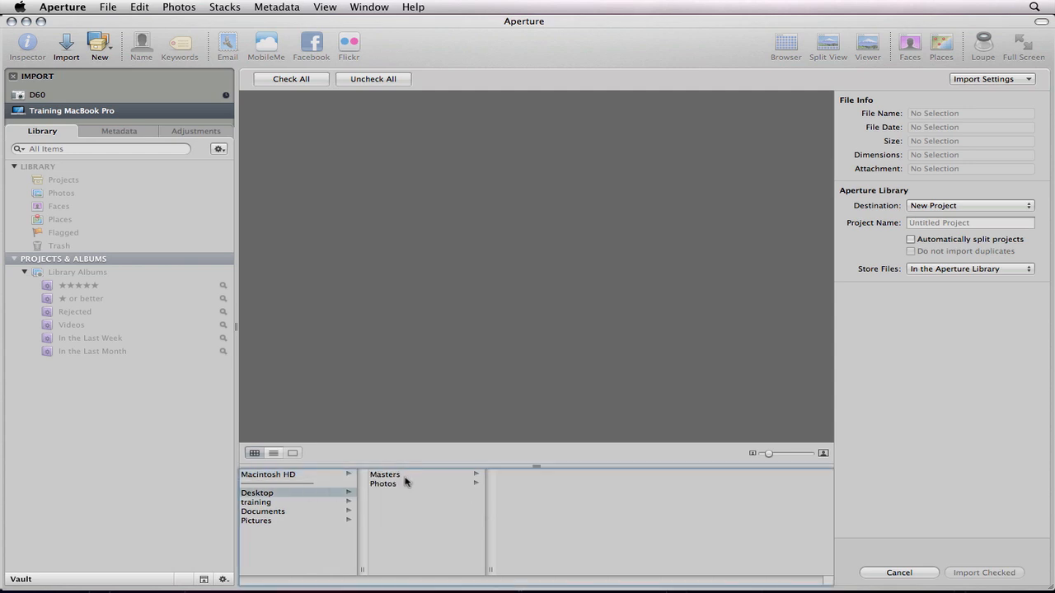
pyautogui.click(385, 475)
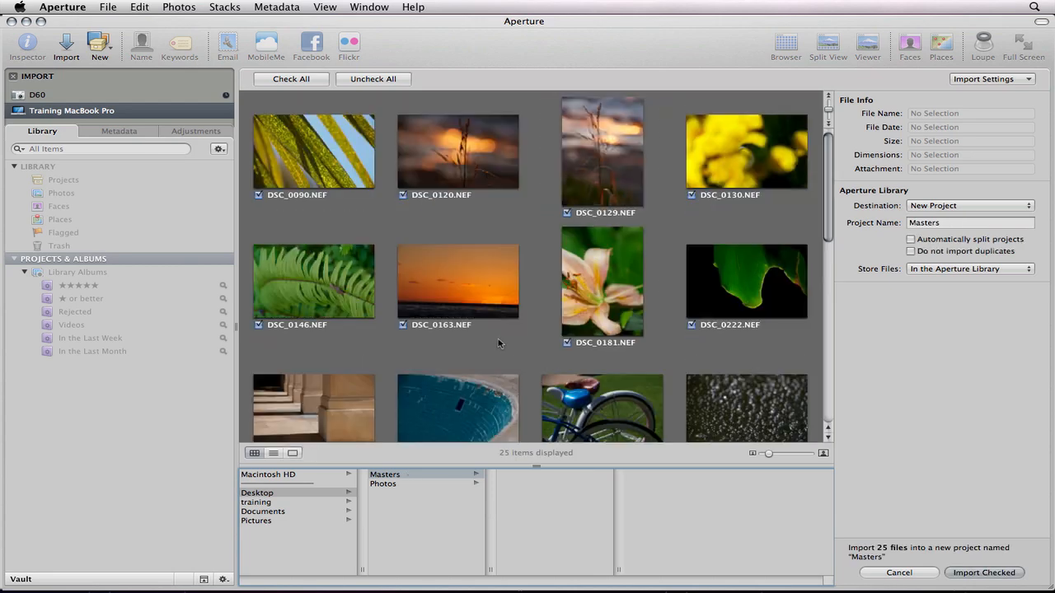
pyautogui.moveTo(570, 151)
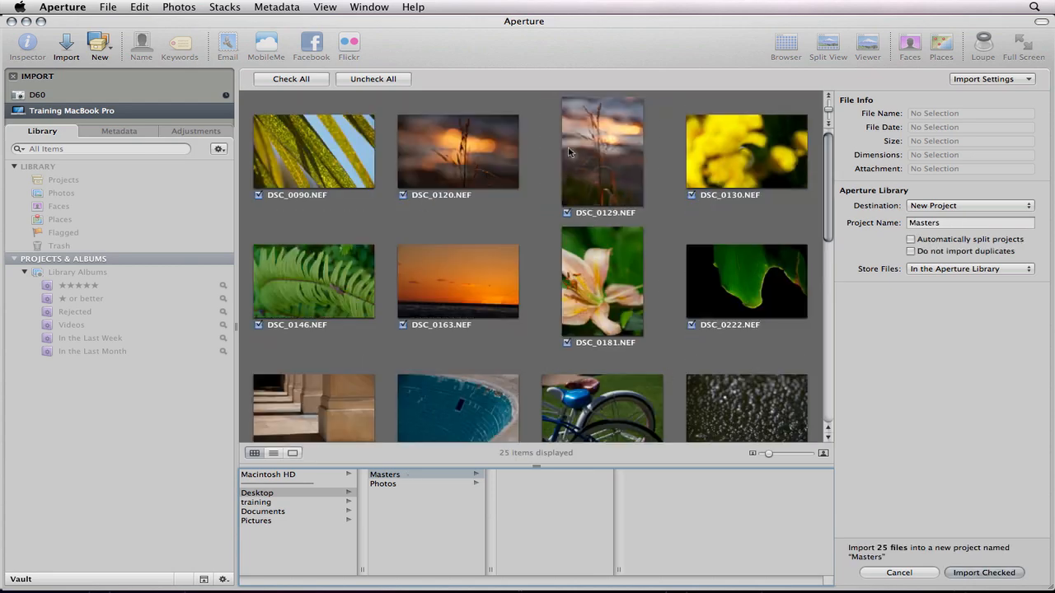
pyautogui.scroll(-3)
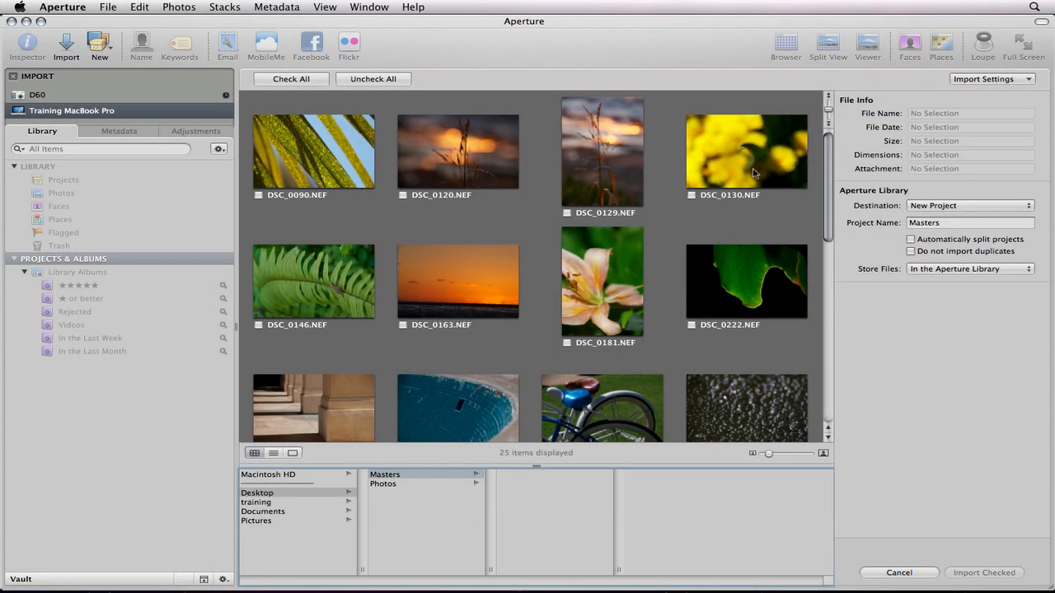
# Step: Select DSC_0130.NEF and Command-select ten more photos, checking all 11 for import
pyautogui.click(745, 151)
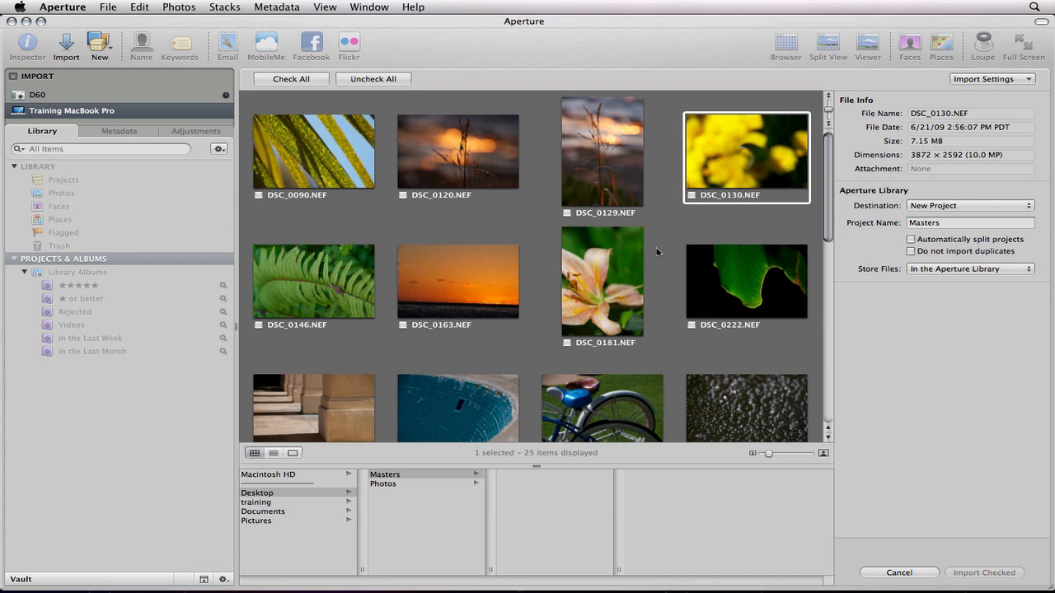
pyautogui.scroll(-3)
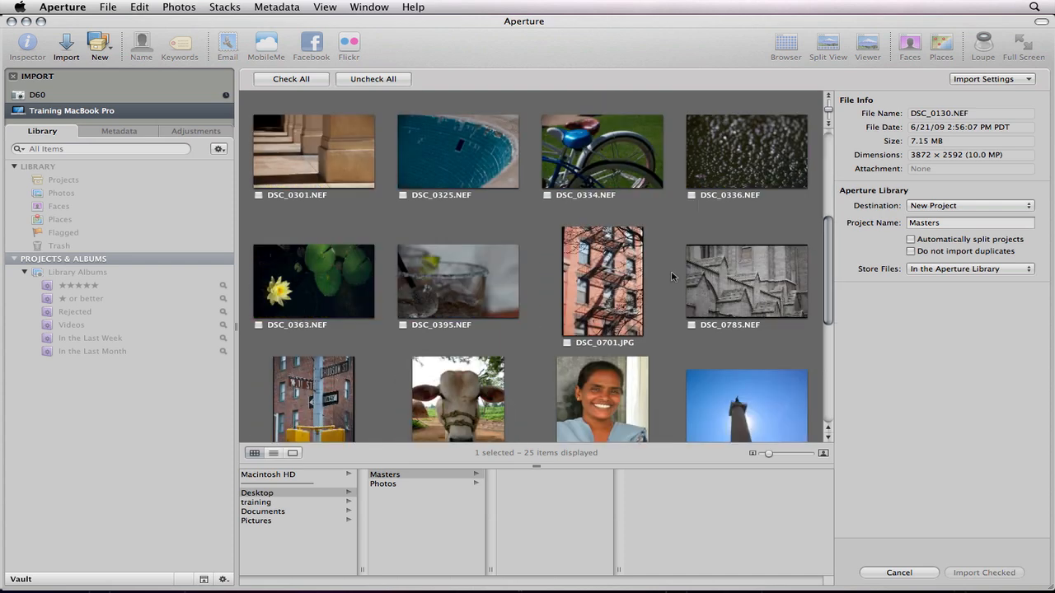
pyautogui.moveTo(481, 290)
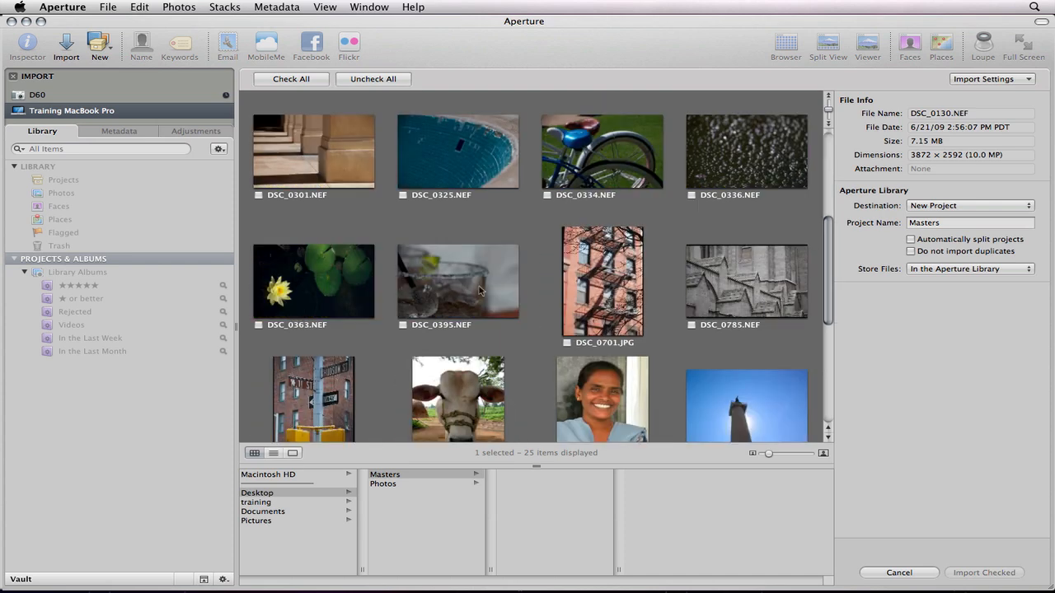
pyautogui.click(458, 280)
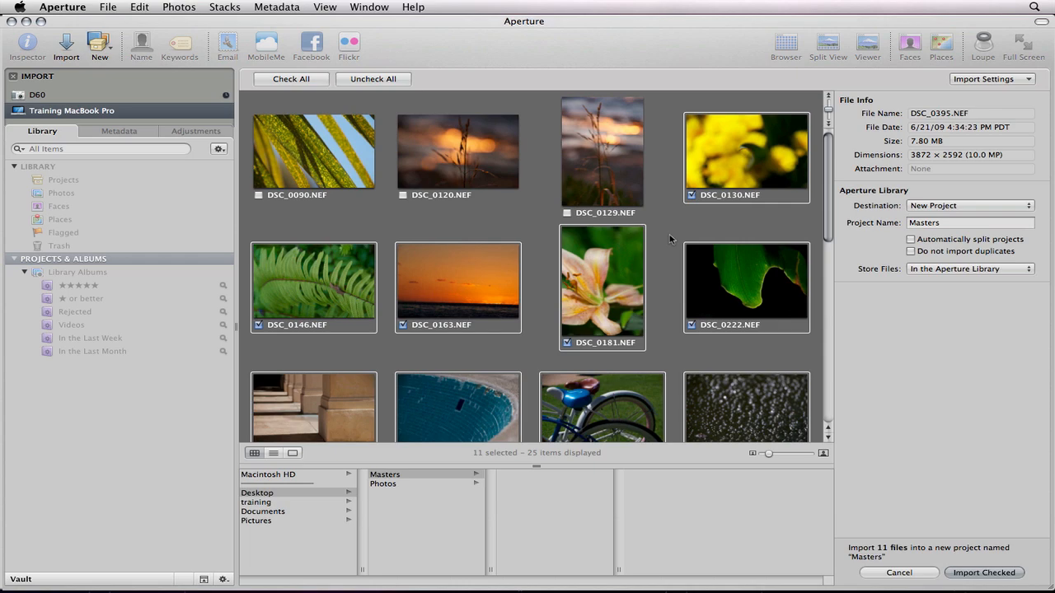
pyautogui.scroll(-3)
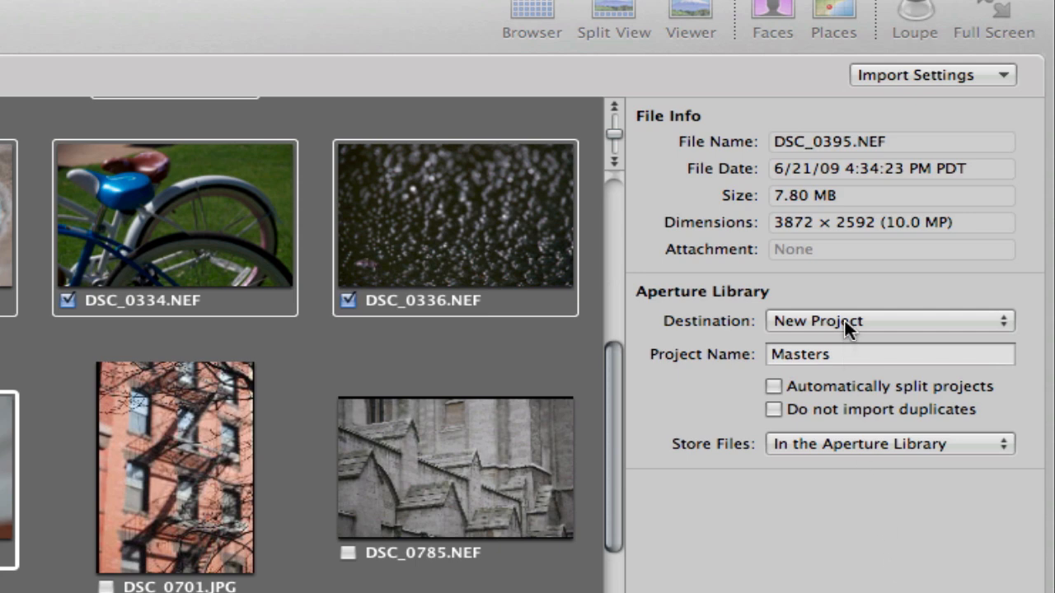
# Step: Name the new project Balboa Park and keep files stored In the Aperture Library
pyautogui.click(890, 353)
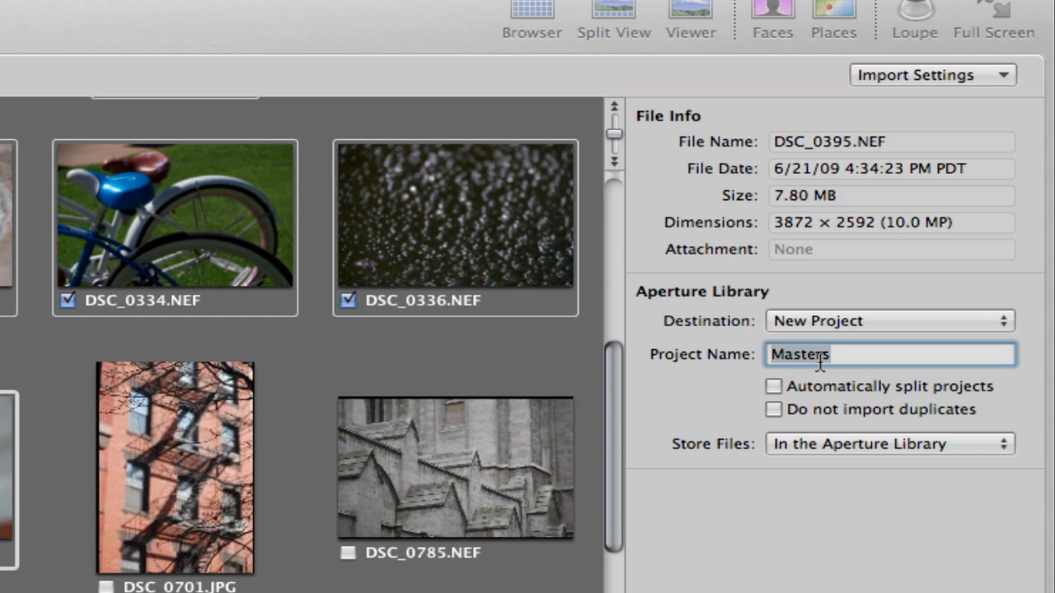
pyautogui.write('Balboa Park')
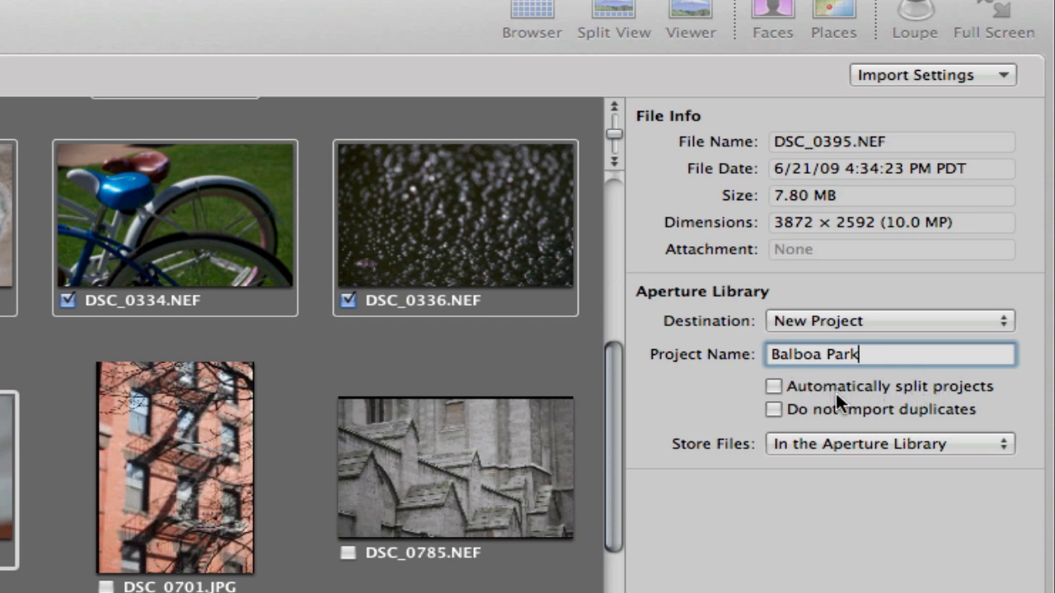
pyautogui.moveTo(838, 415)
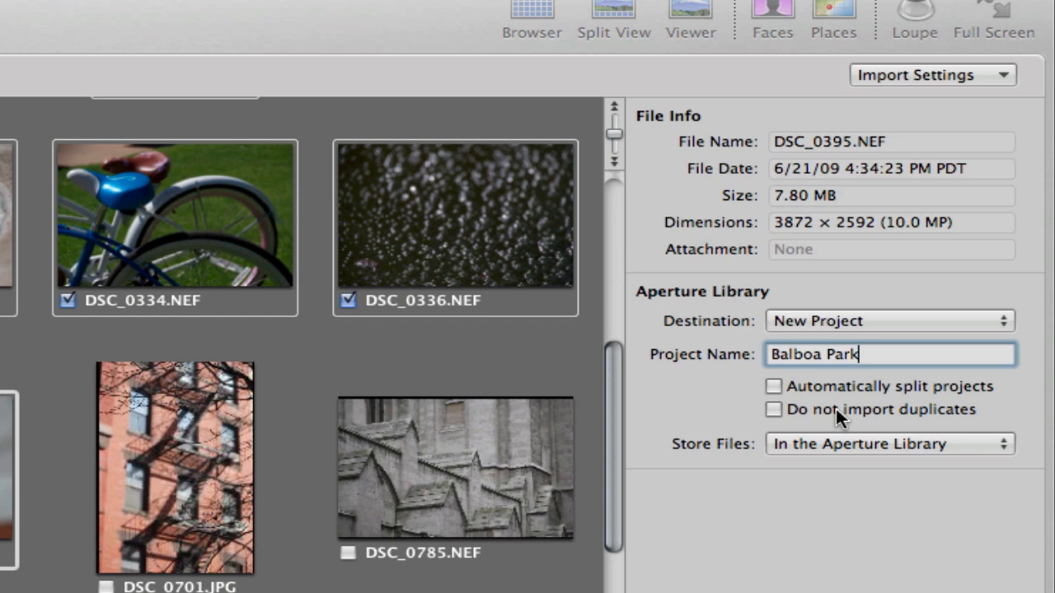
pyautogui.click(888, 443)
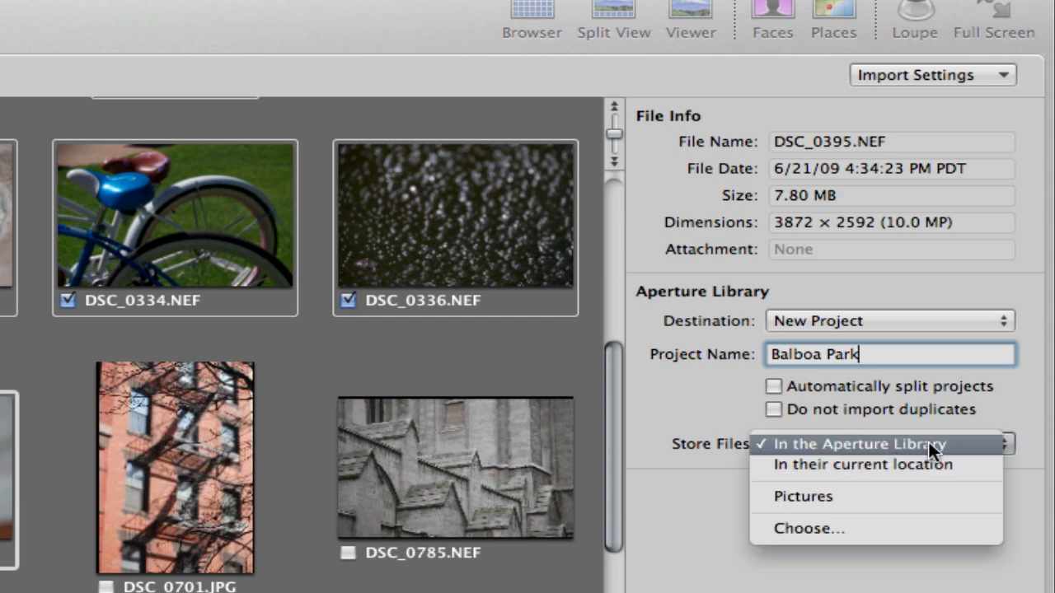
pyautogui.moveTo(862, 465)
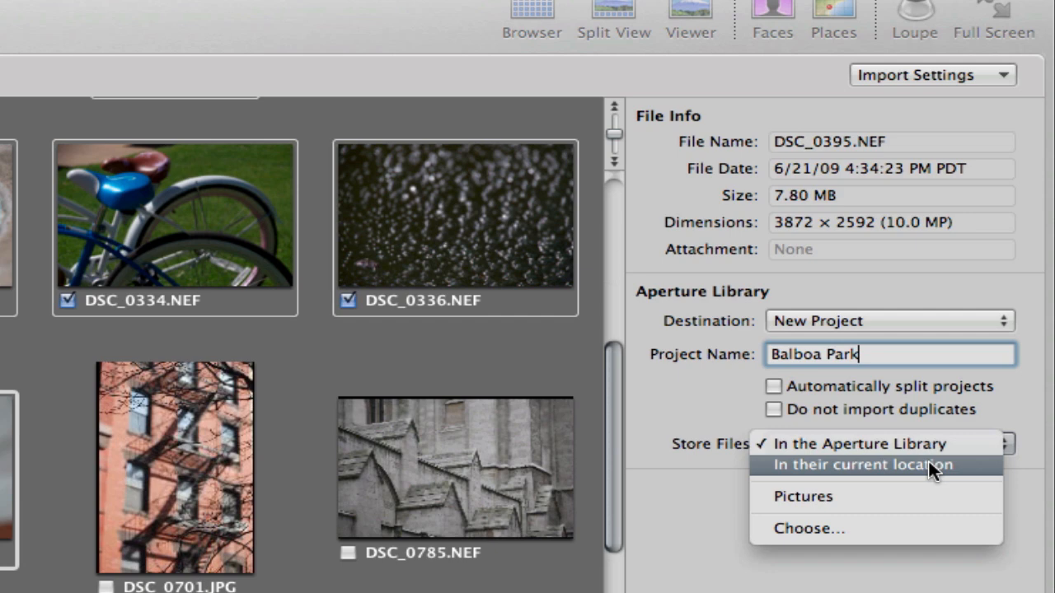
pyautogui.moveTo(860, 444)
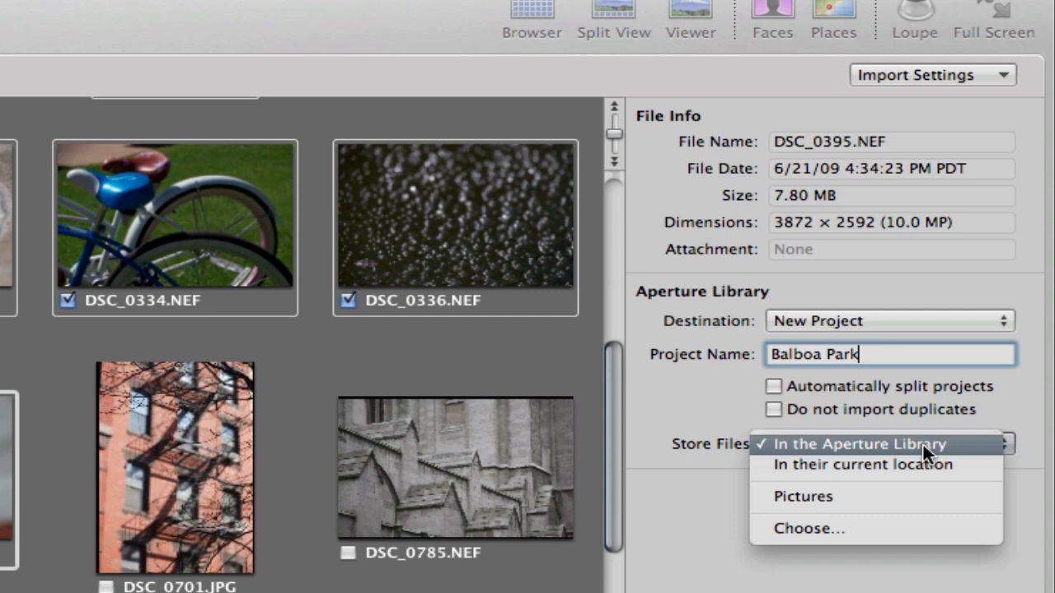
pyautogui.moveTo(860, 465)
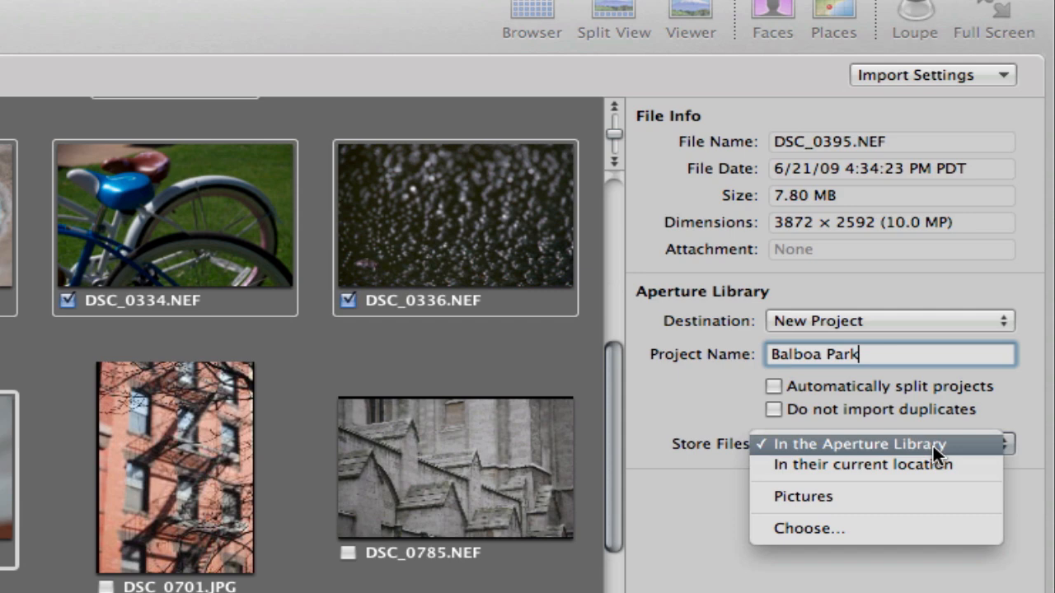
pyautogui.click(857, 443)
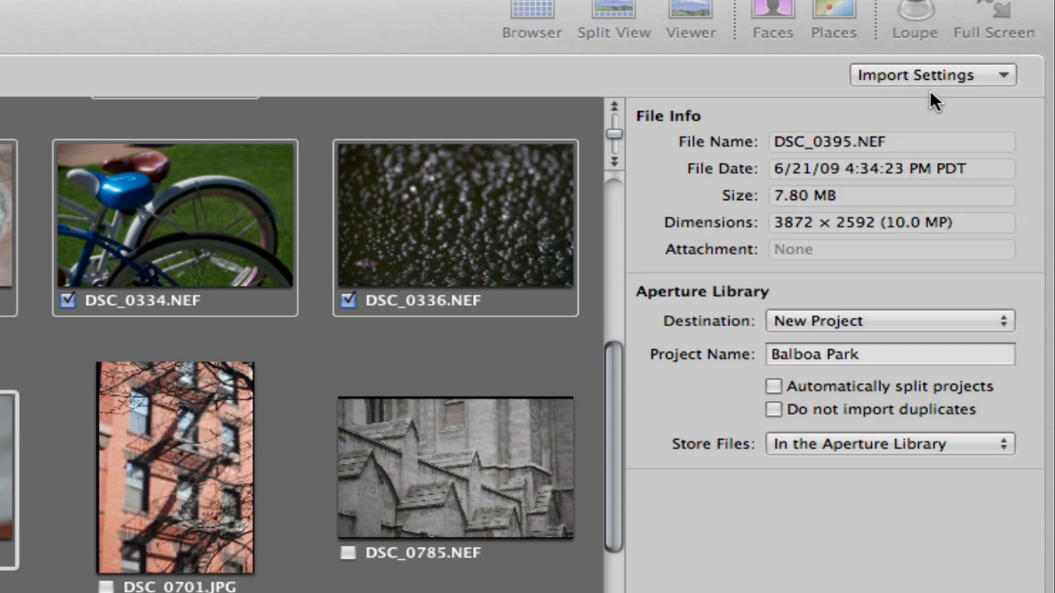
pyautogui.moveTo(953, 86)
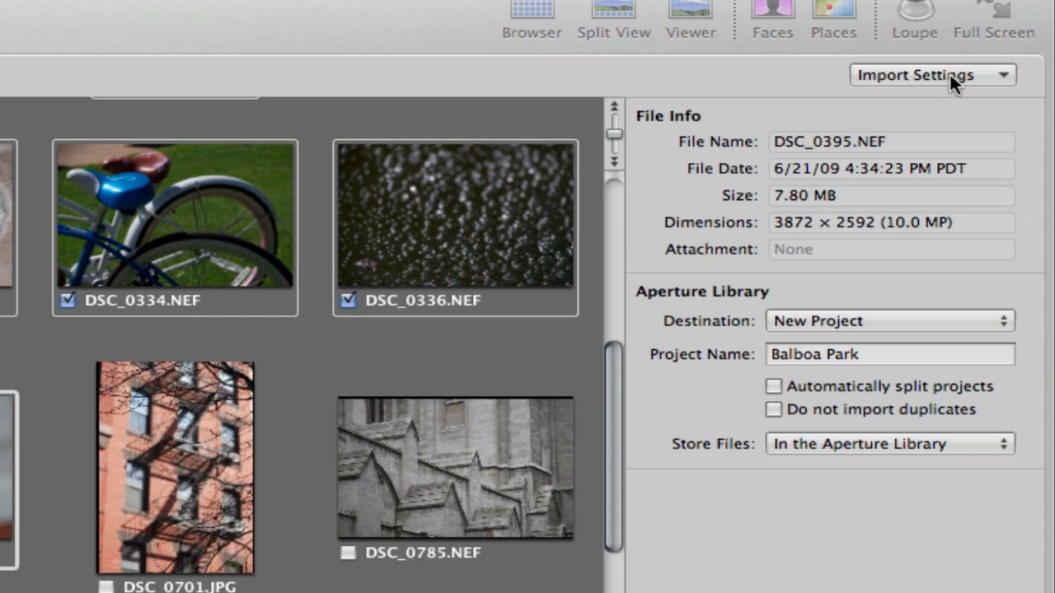
# Step: Add Rename Files and set versions to Custom Name with Index using 'Balboa Park'
pyautogui.click(933, 74)
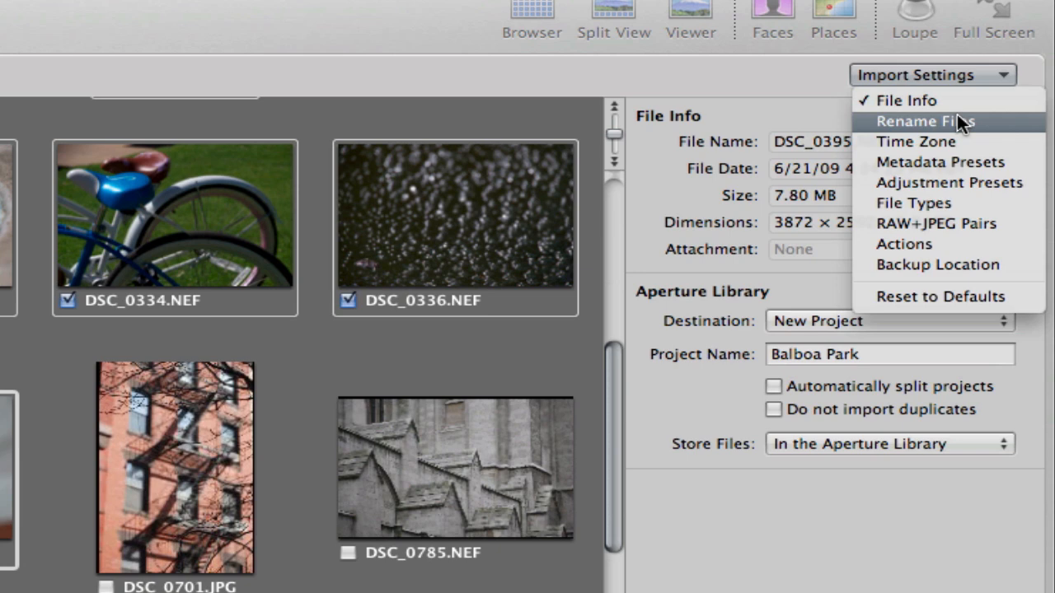
pyautogui.moveTo(964, 132)
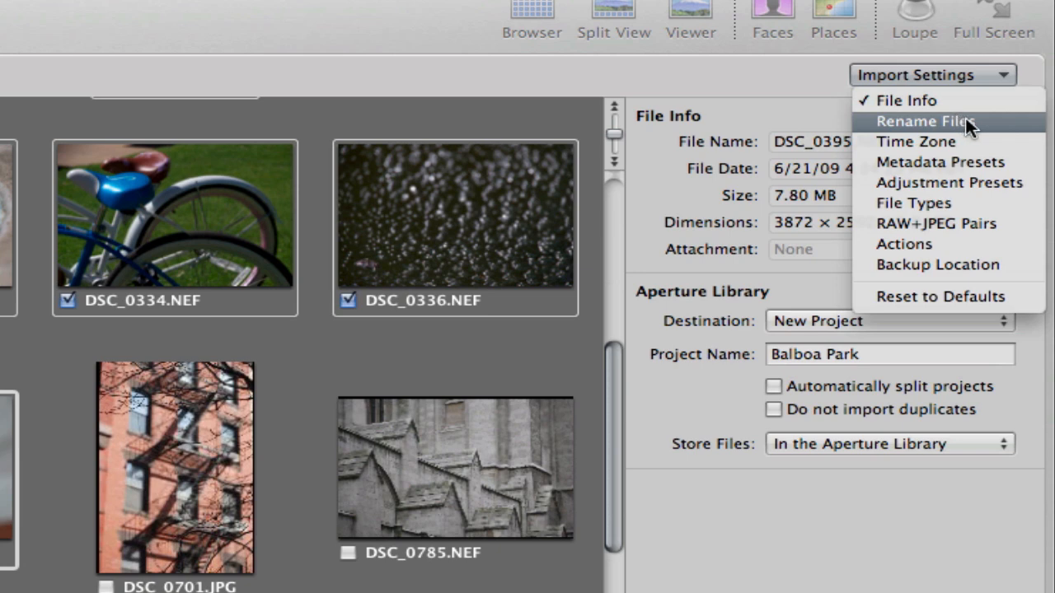
pyautogui.click(926, 122)
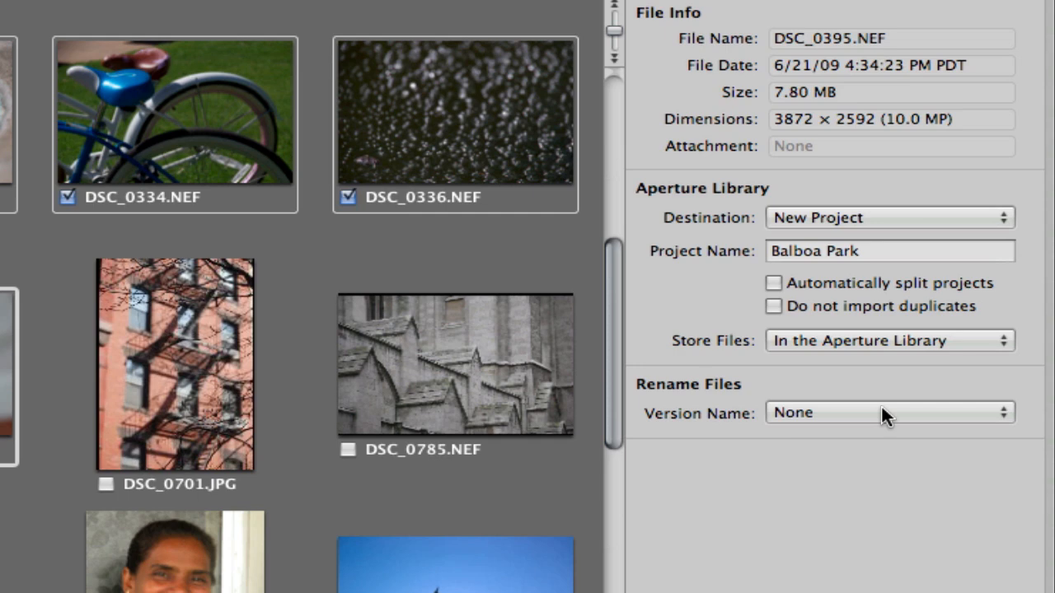
pyautogui.click(888, 412)
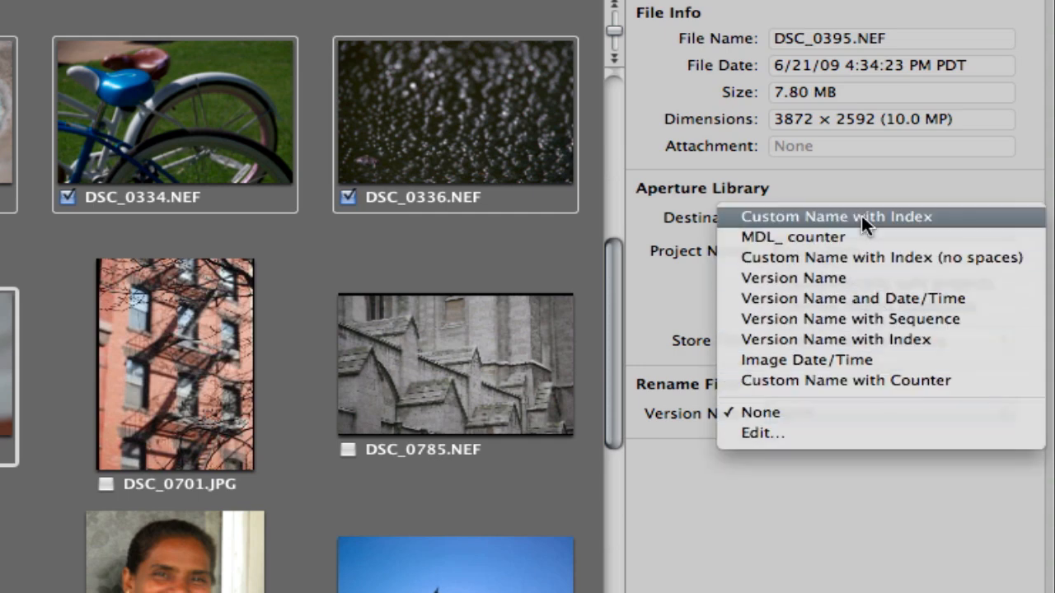
pyautogui.click(833, 215)
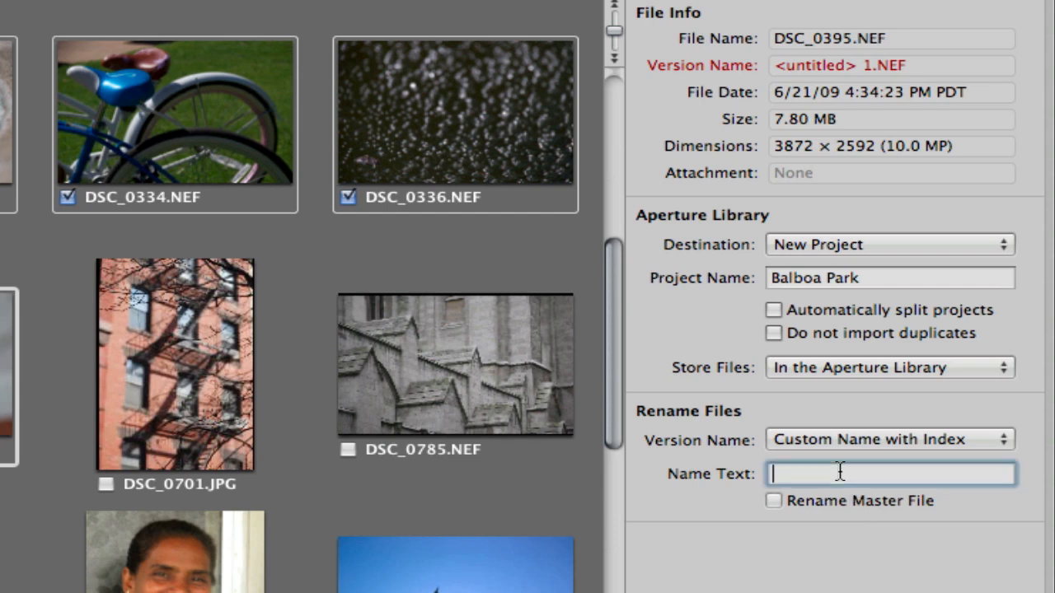
pyautogui.write('Balboa Par')
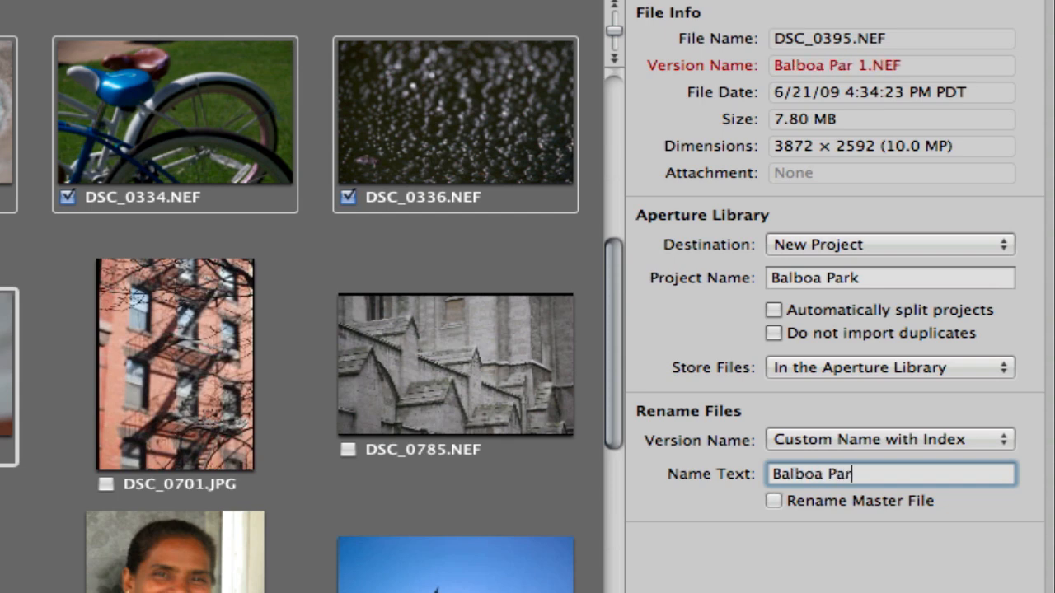
pyautogui.write('k')
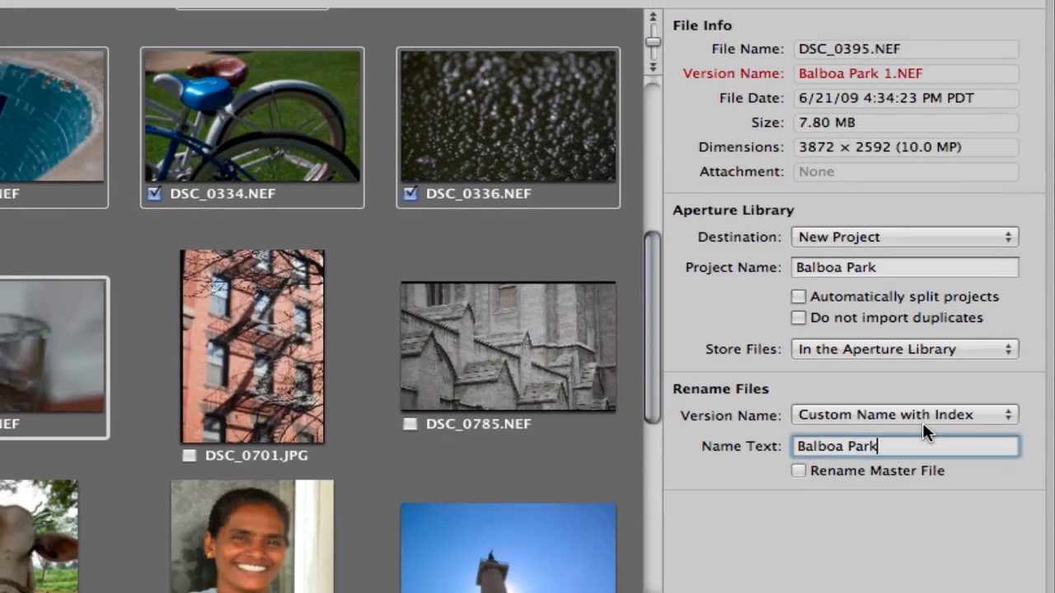
pyautogui.click(903, 415)
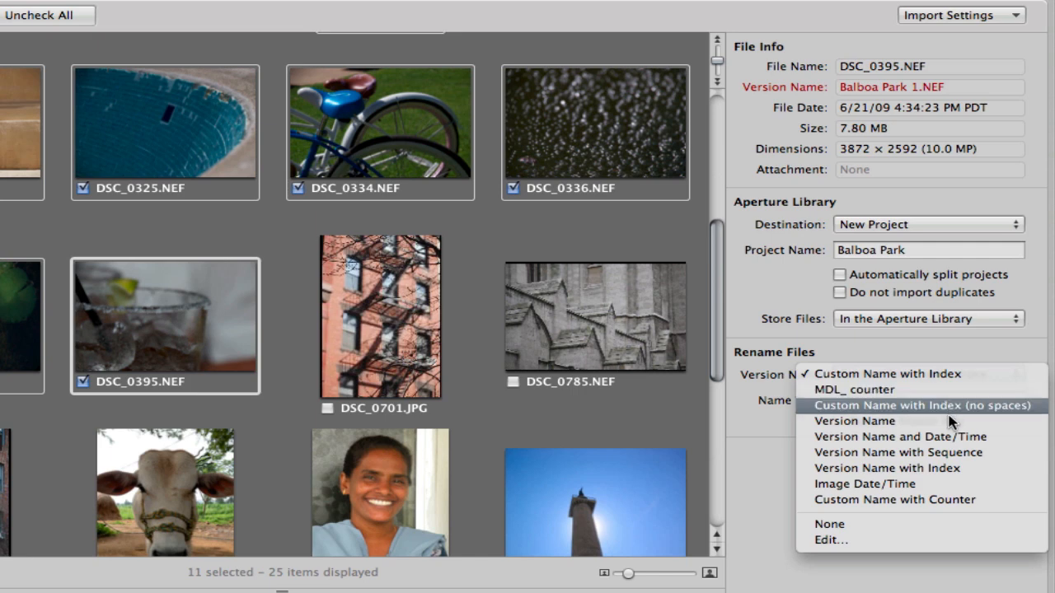
pyautogui.moveTo(898, 437)
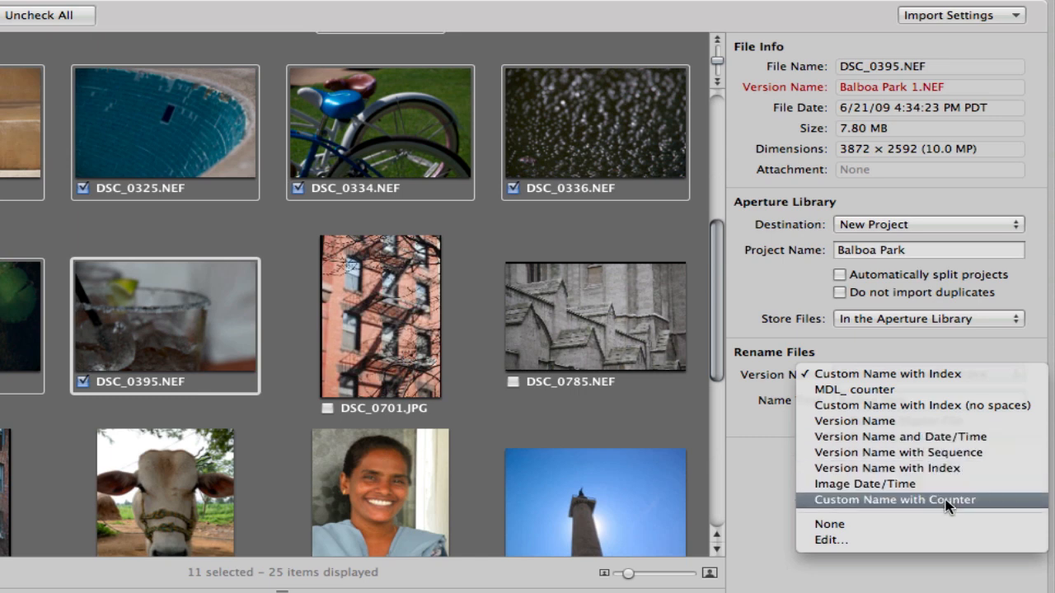
pyautogui.moveTo(945, 520)
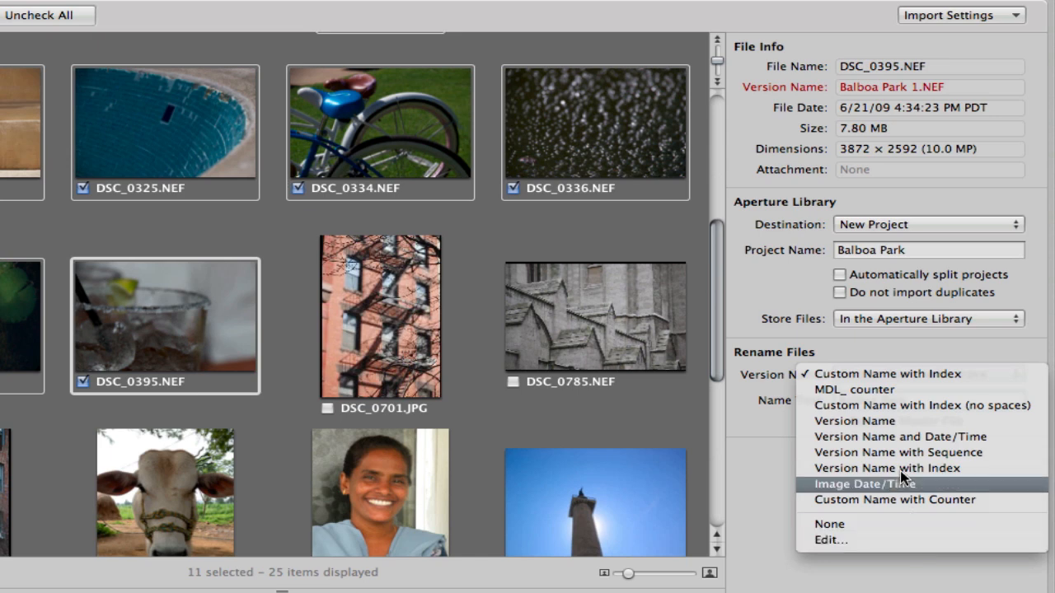
pyautogui.moveTo(854, 389)
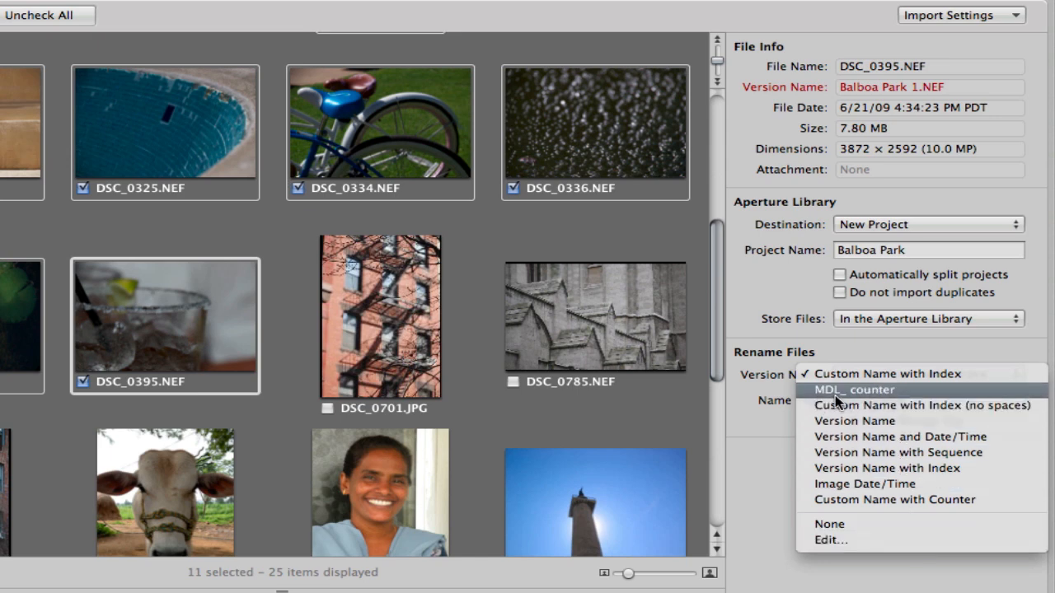
pyautogui.moveTo(857, 402)
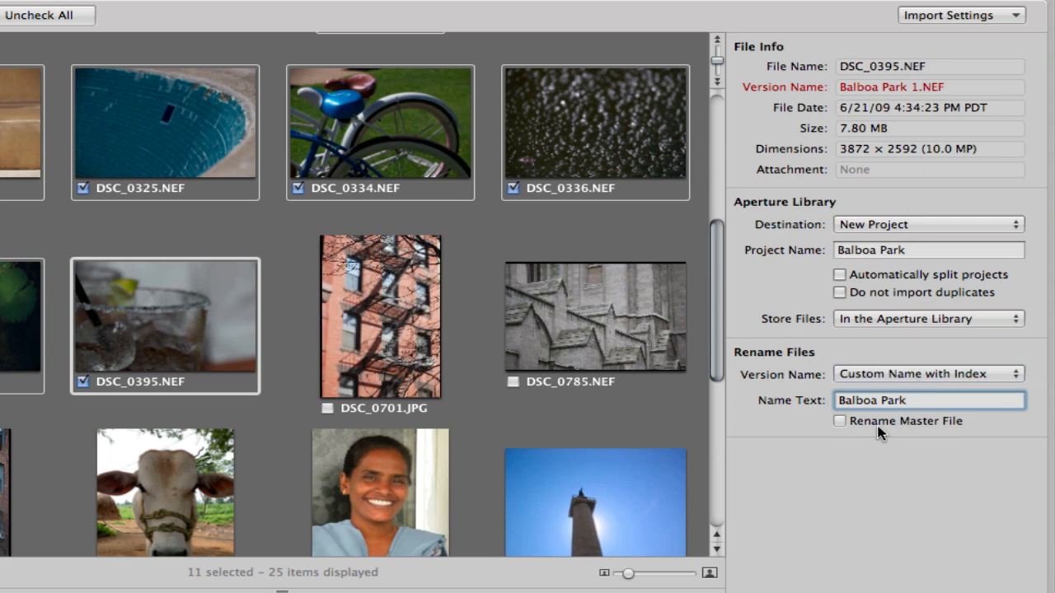
pyautogui.moveTo(936, 427)
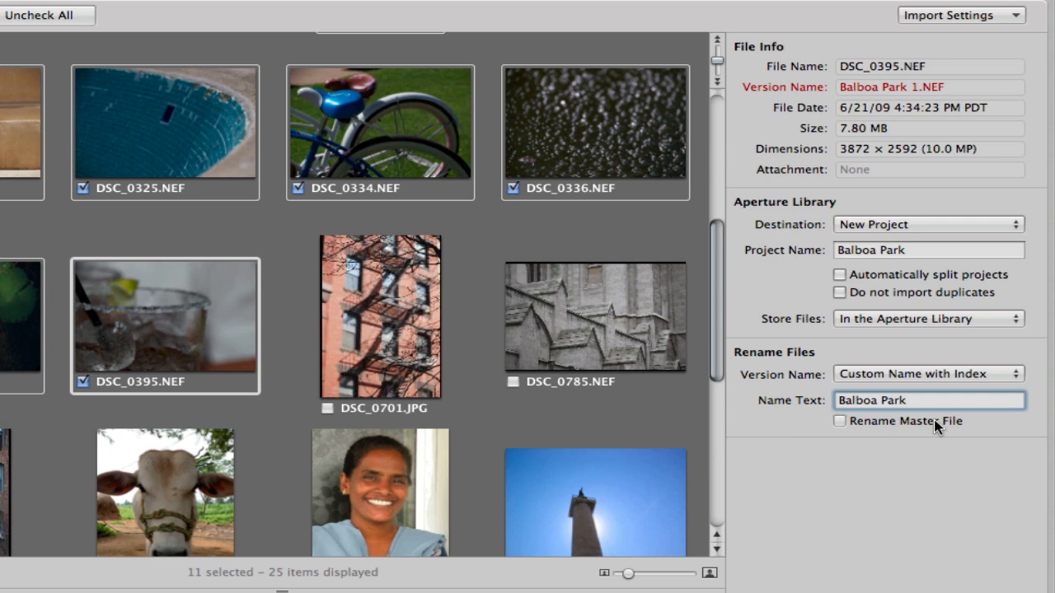
# Step: Add Metadata Presets to the import settings and choose the Basic Info preset
pyautogui.click(959, 15)
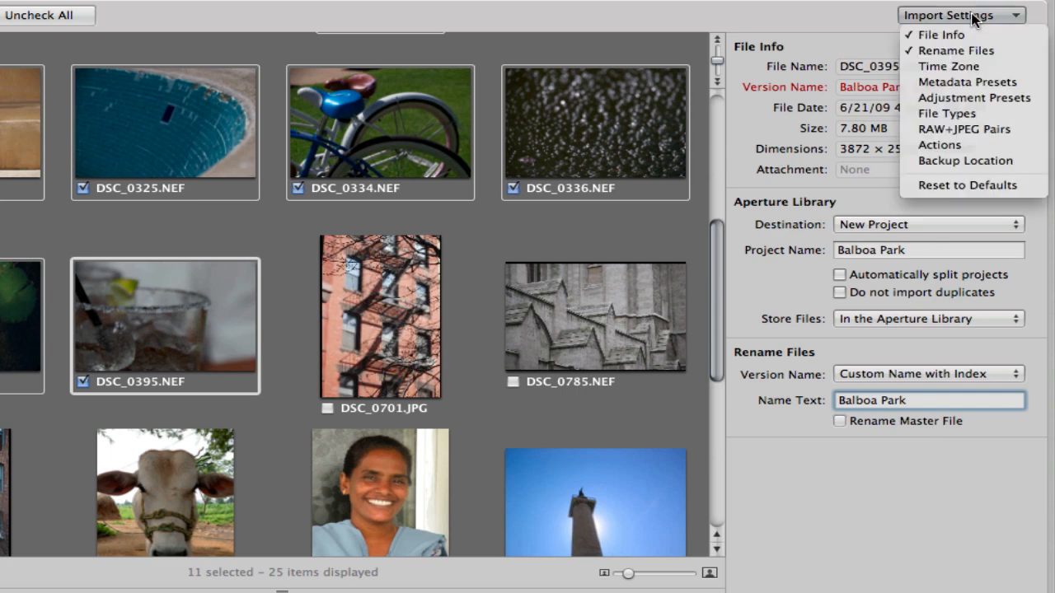
pyautogui.moveTo(967, 83)
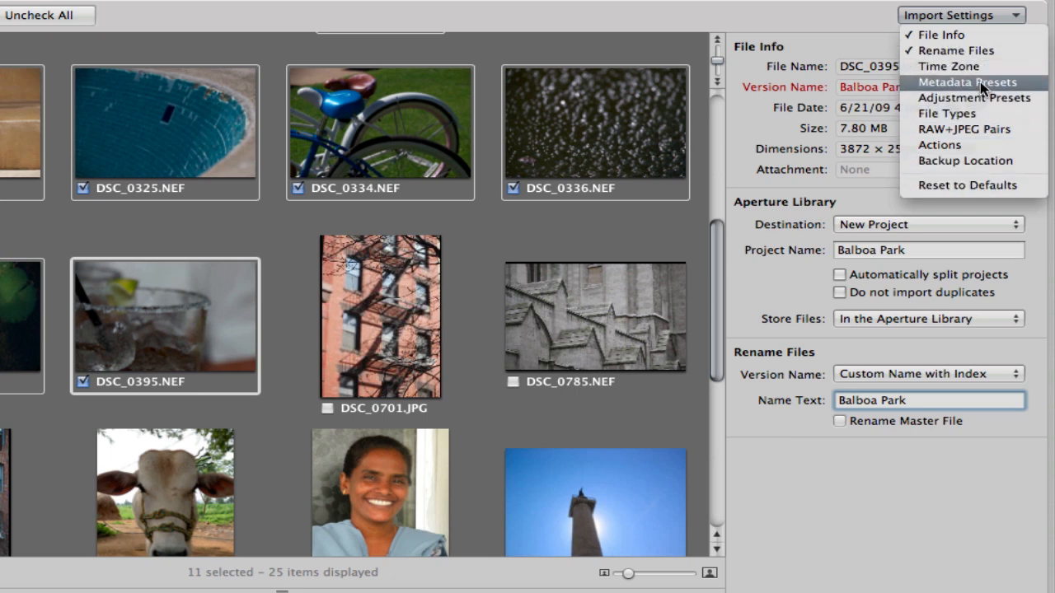
pyautogui.click(967, 82)
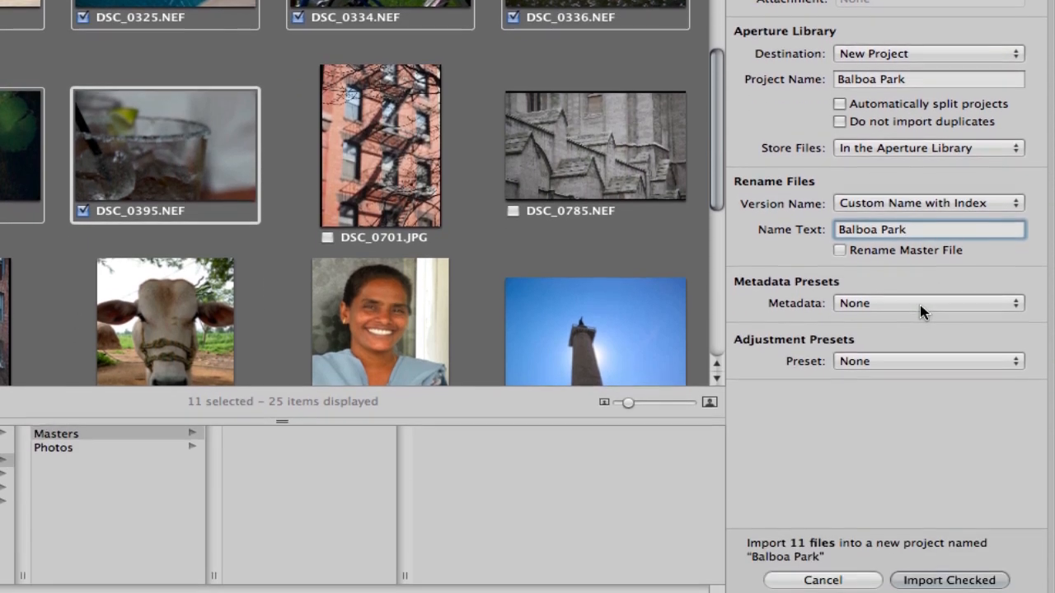
pyautogui.click(930, 303)
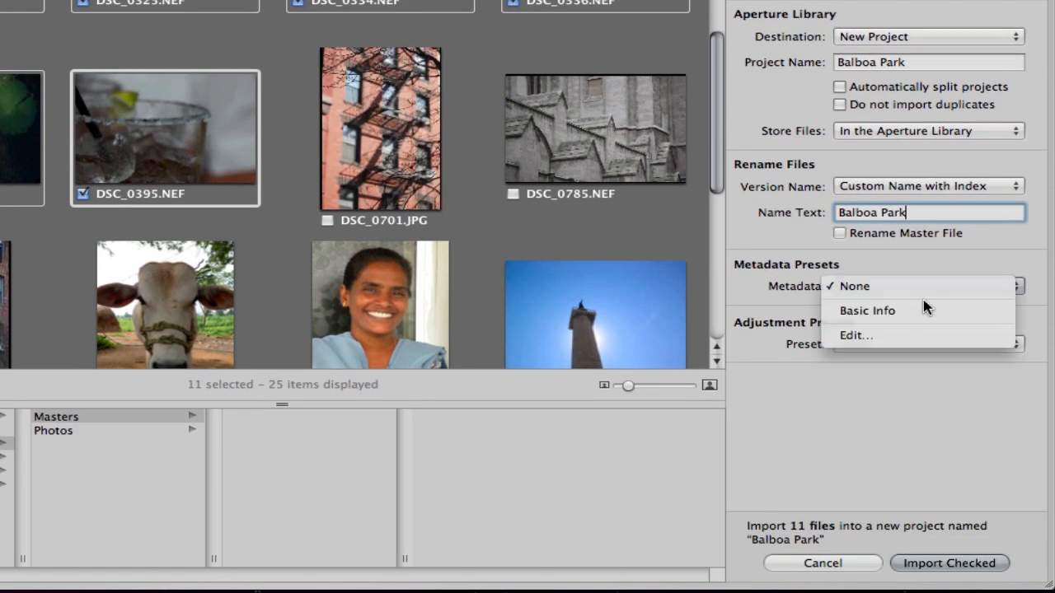
pyautogui.click(867, 310)
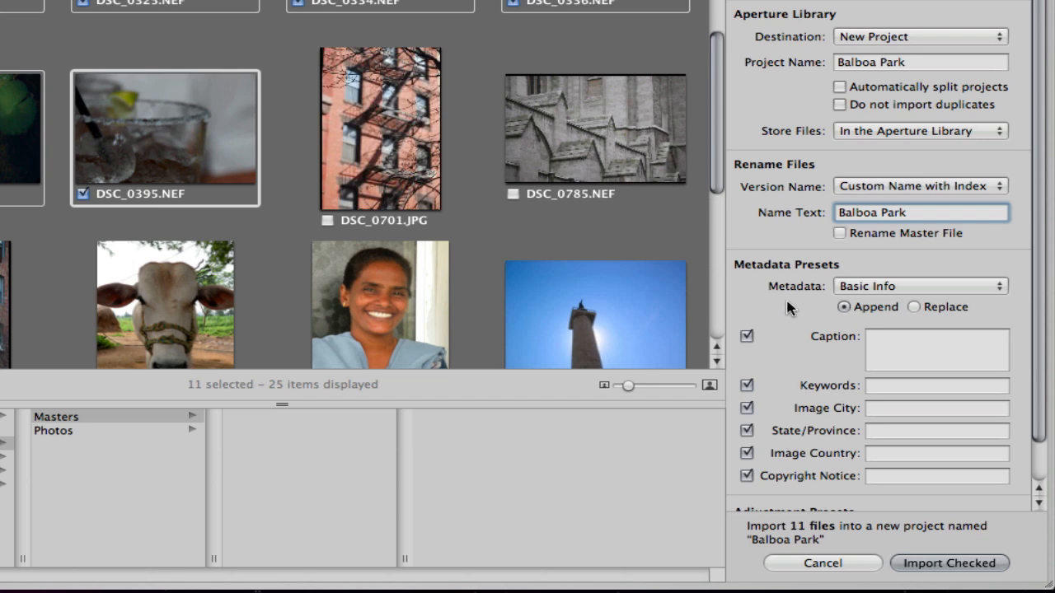
# Step: Enter keywords 'Balboa park, Scenic, Nature' in the Basic Info preset
pyautogui.scroll(-3)
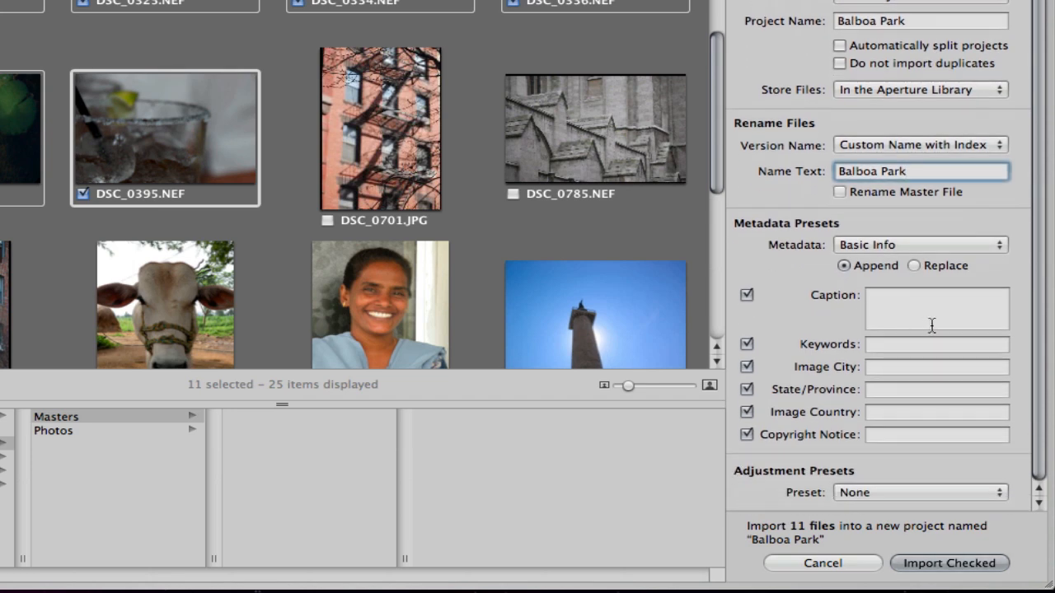
pyautogui.click(936, 344)
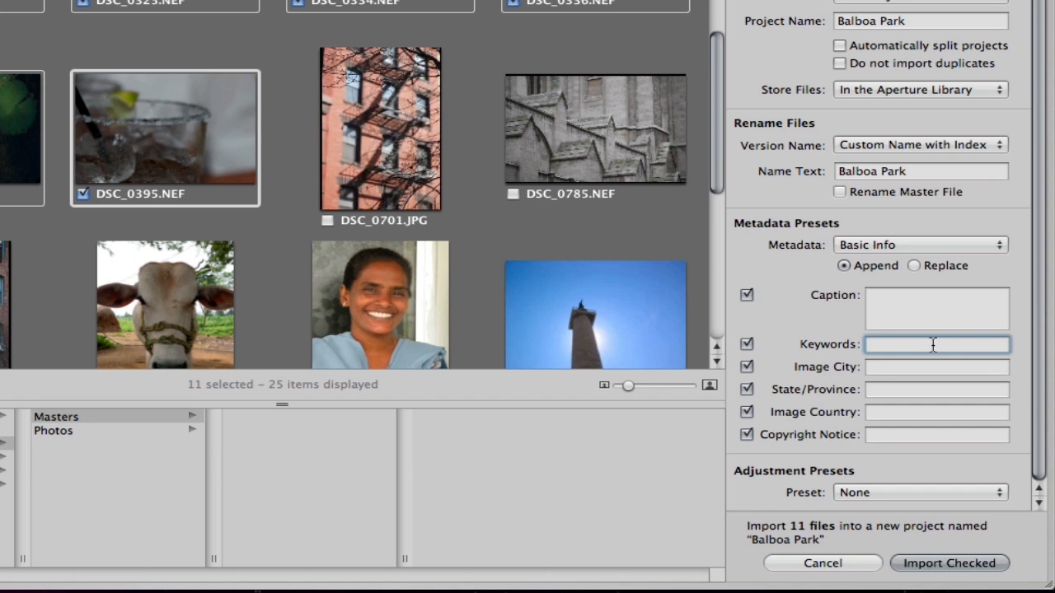
pyautogui.write('Balboa park,')
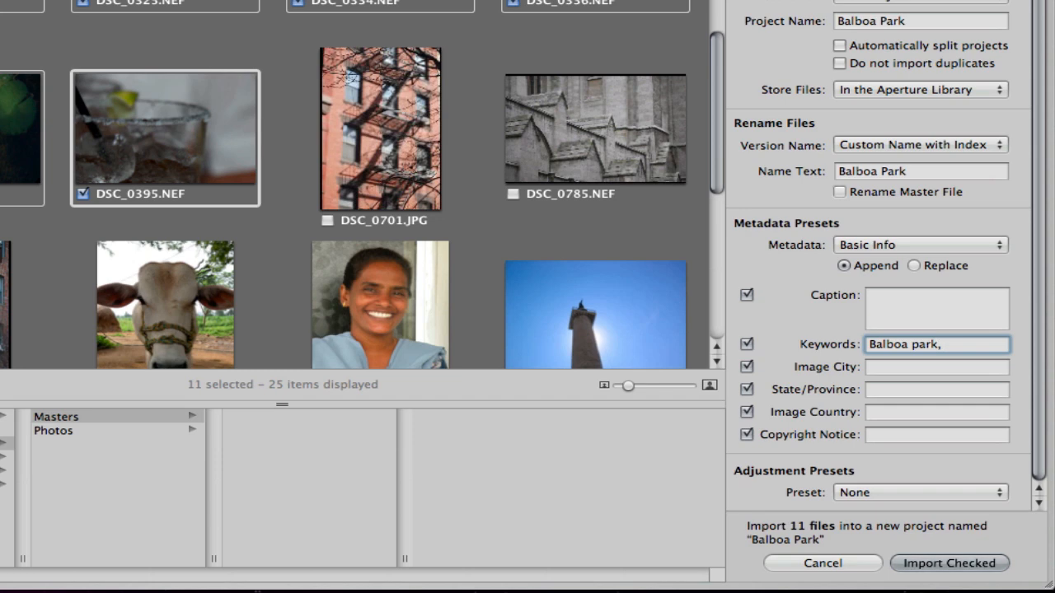
pyautogui.write('S')
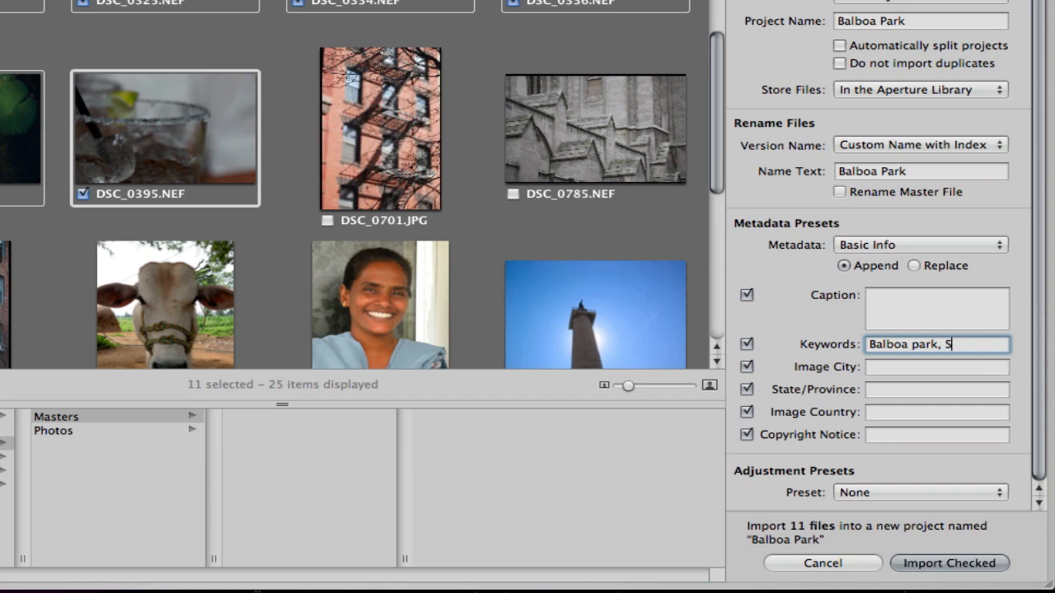
pyautogui.write('cenic,')
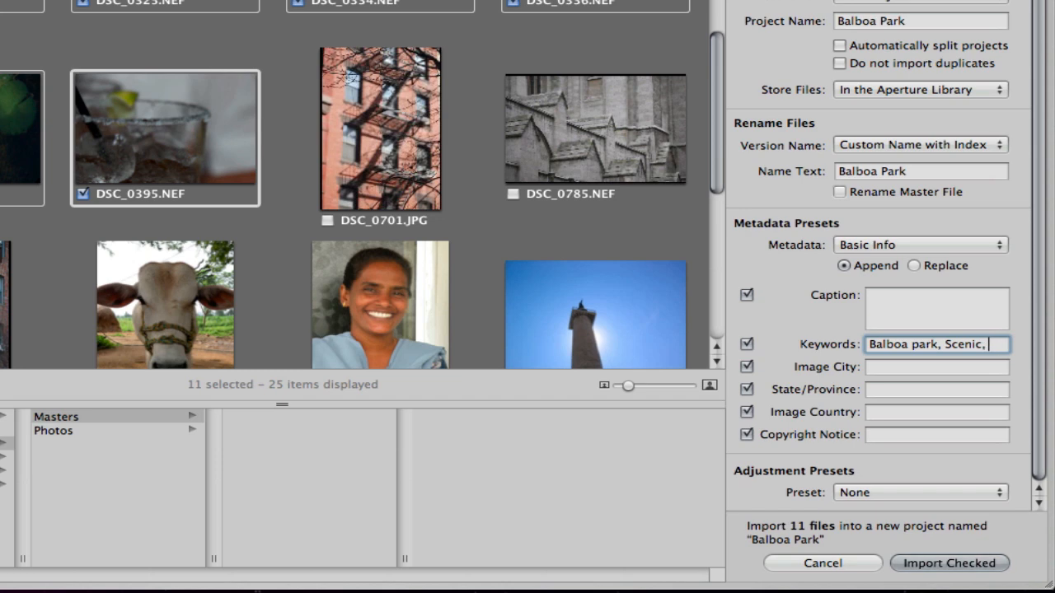
pyautogui.scroll(-3)
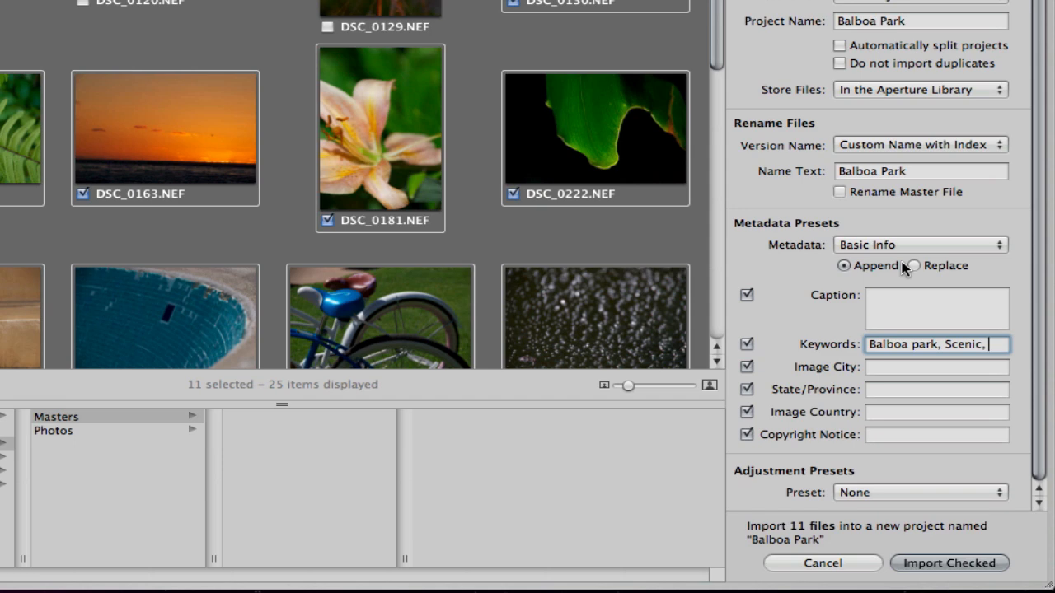
pyautogui.write('Nature')
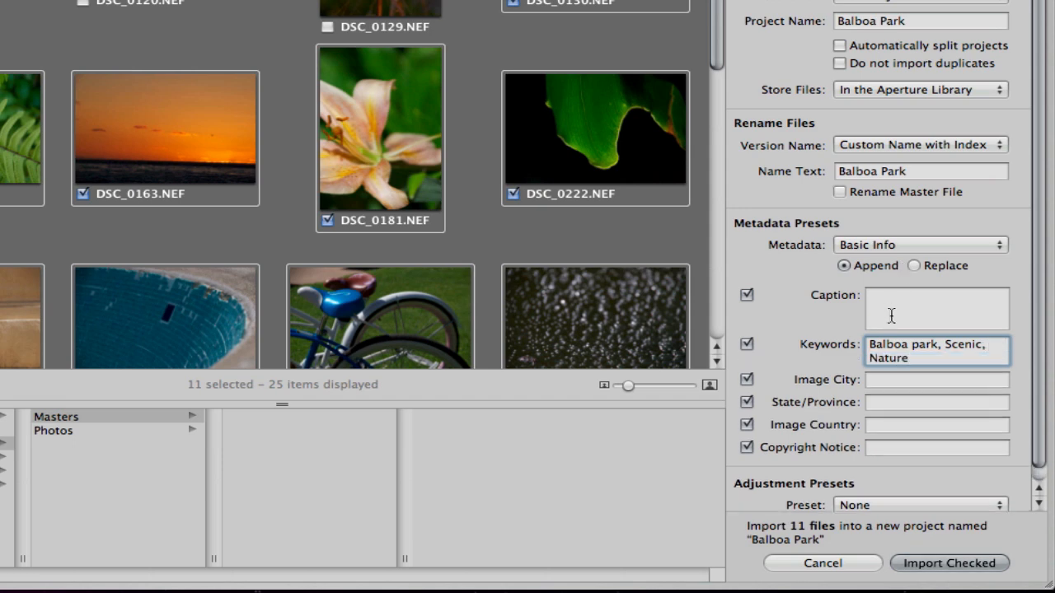
# Step: Set Image City to San Diego and State/Province to CA
pyautogui.click(936, 366)
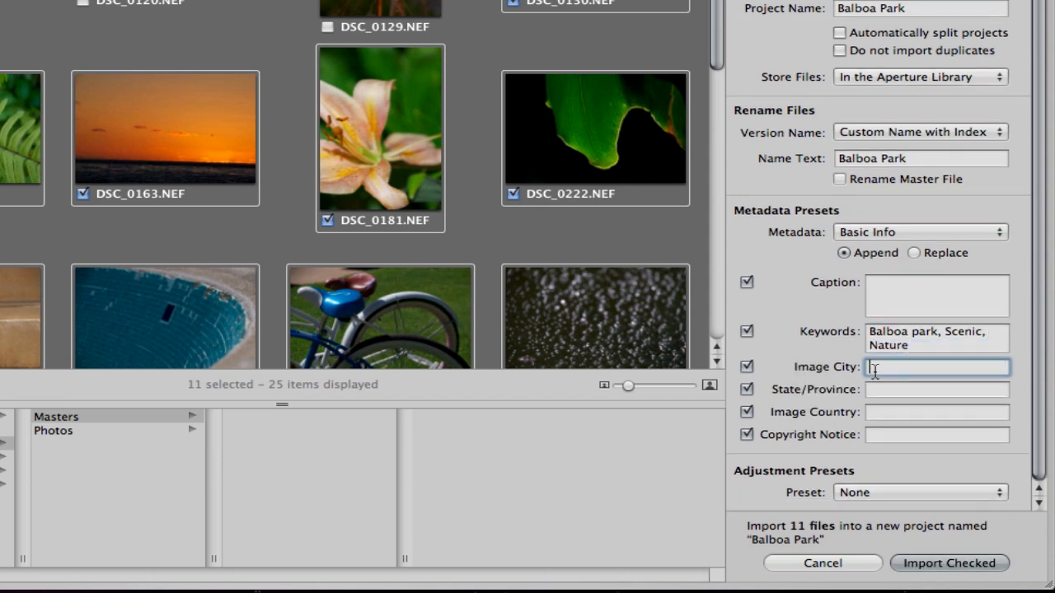
pyautogui.write('San')
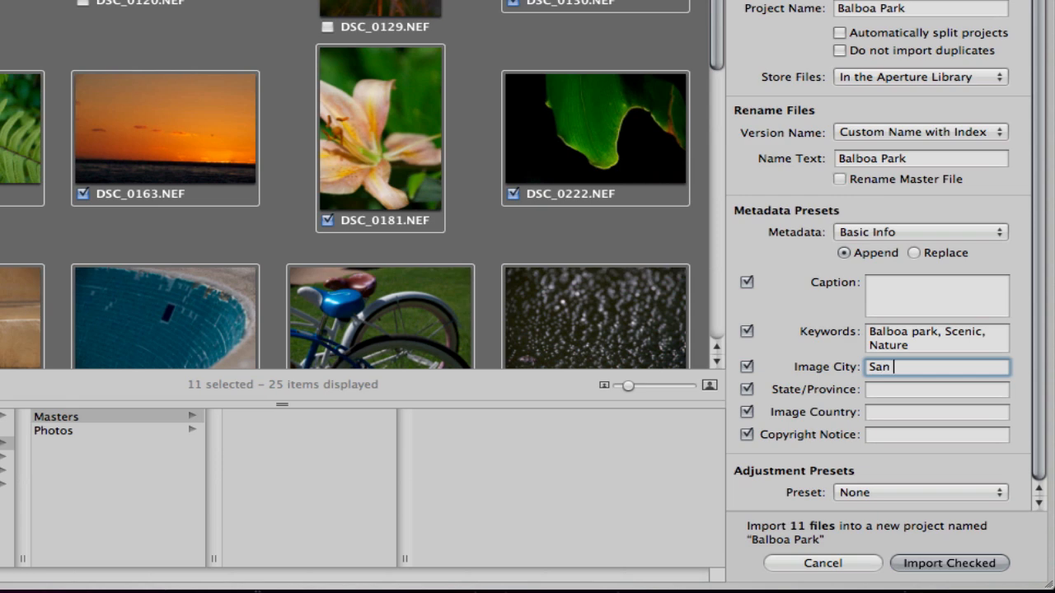
pyautogui.write('CA')
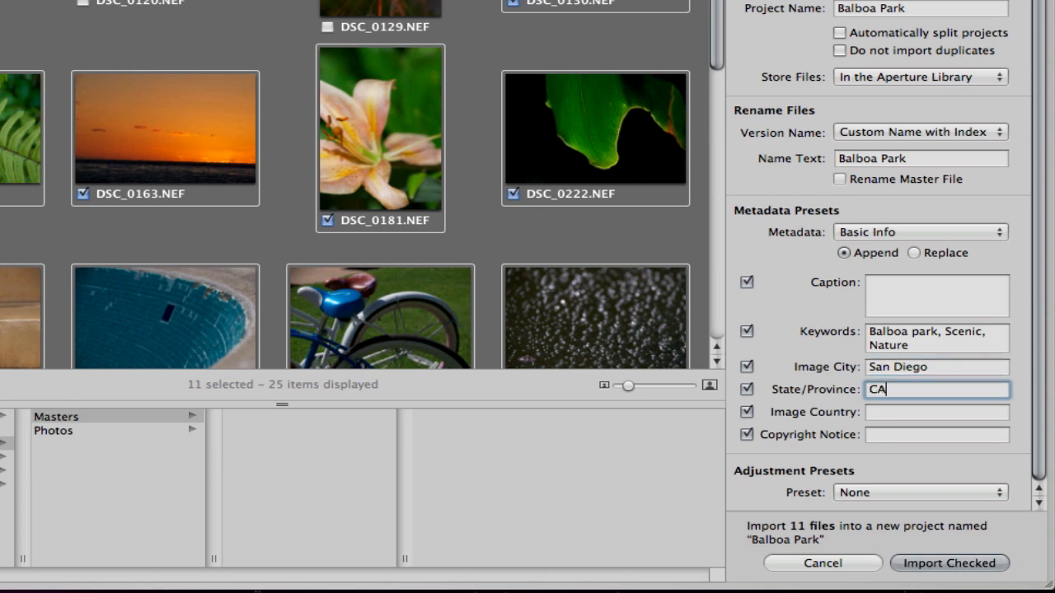
pyautogui.moveTo(791, 371)
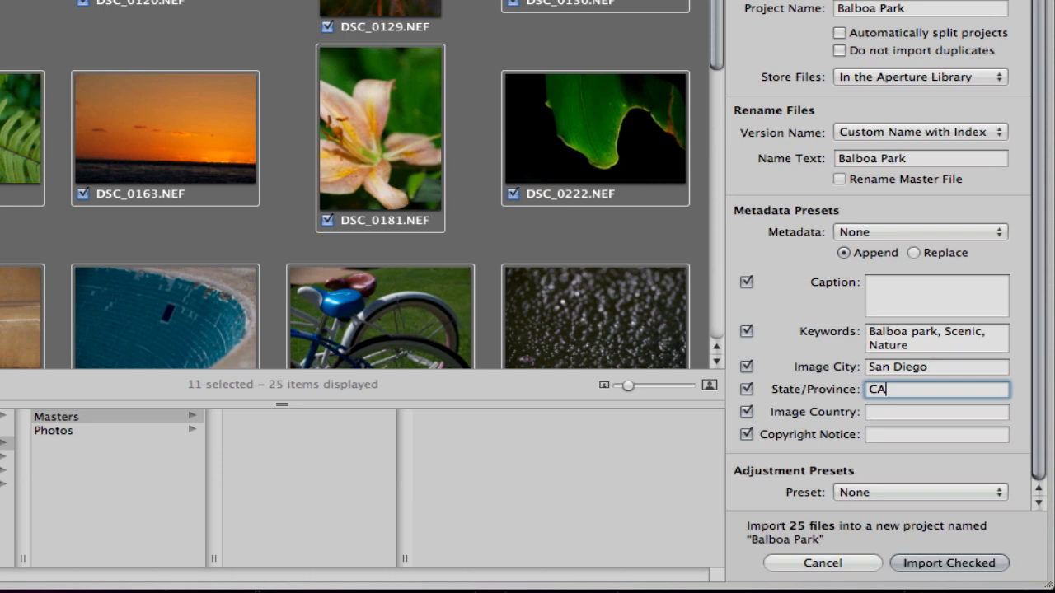
# Step: Fill the Copyright Notice field with '© Joe Schmoe'
pyautogui.click(936, 435)
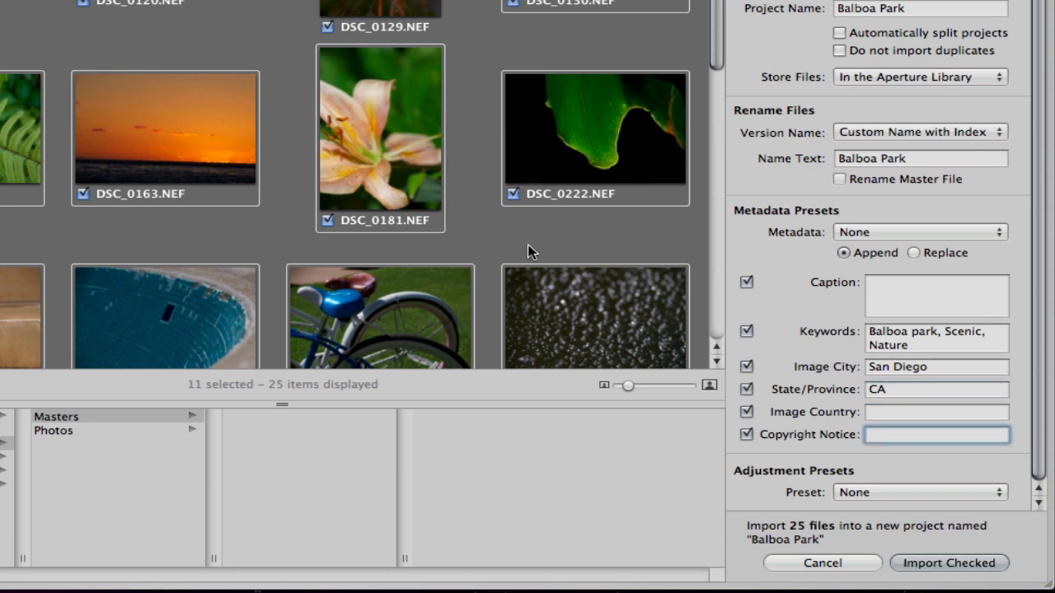
pyautogui.write('© Joe Schmoe')
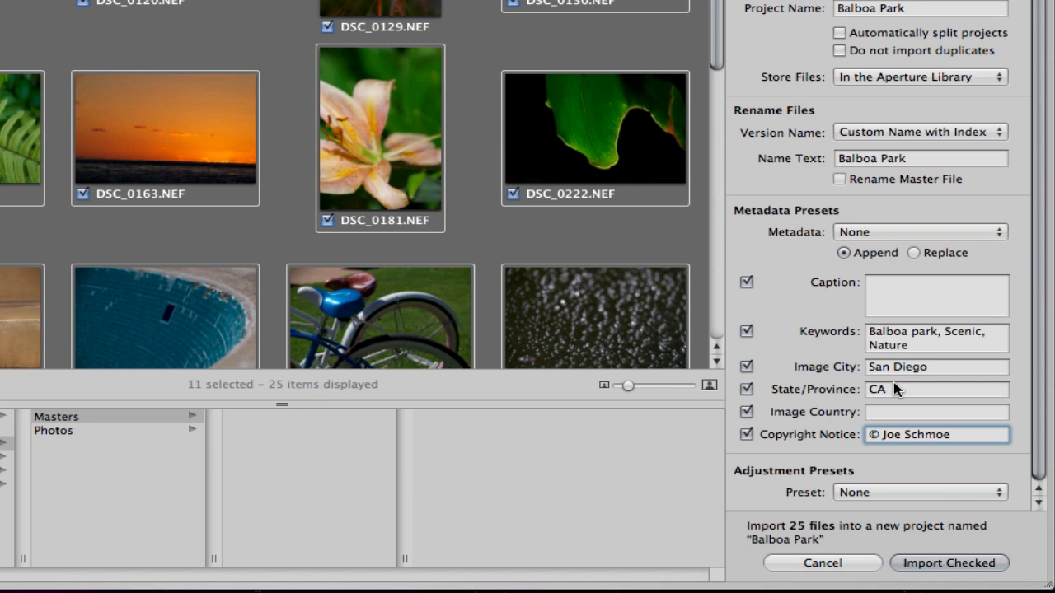
pyautogui.moveTo(863, 491)
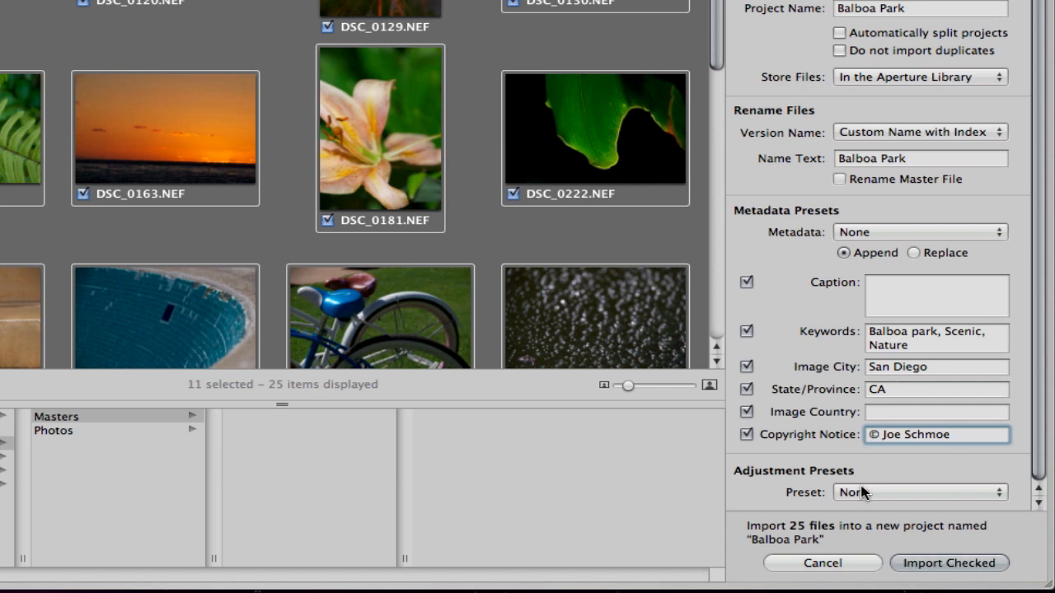
pyautogui.click(919, 491)
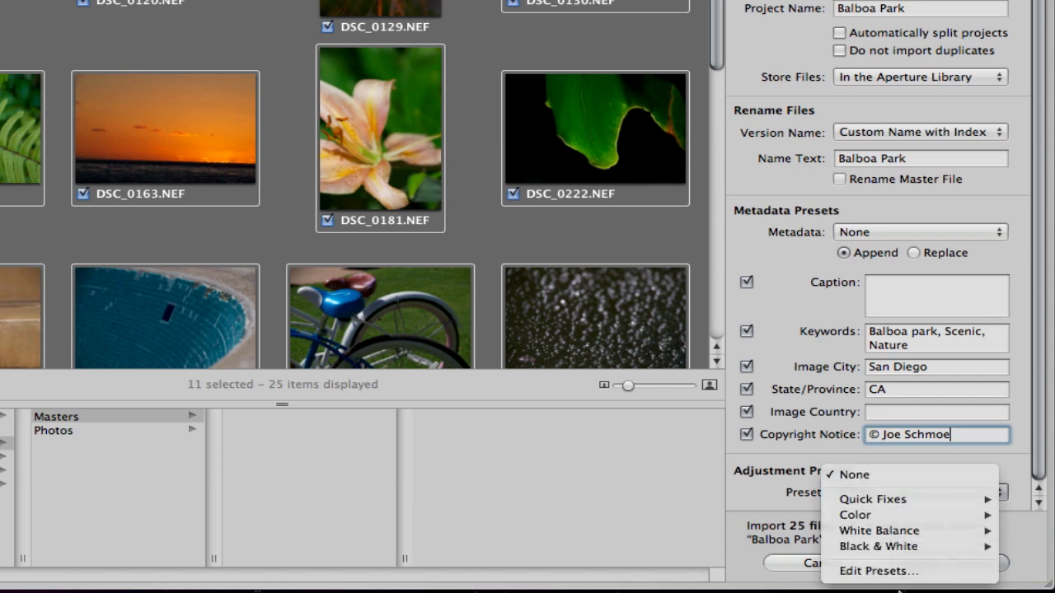
pyautogui.moveTo(871, 500)
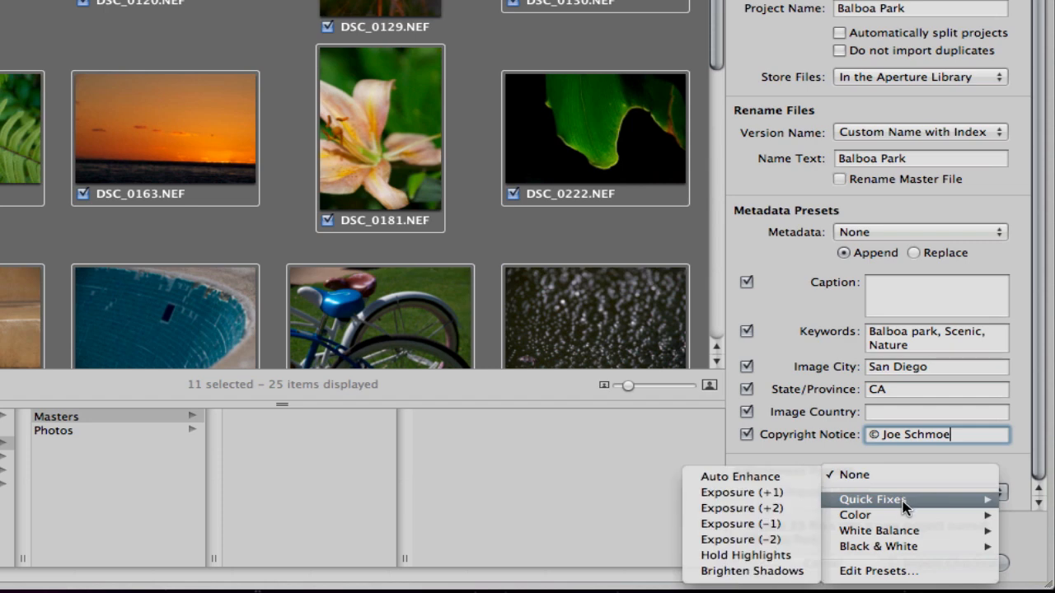
pyautogui.moveTo(741, 491)
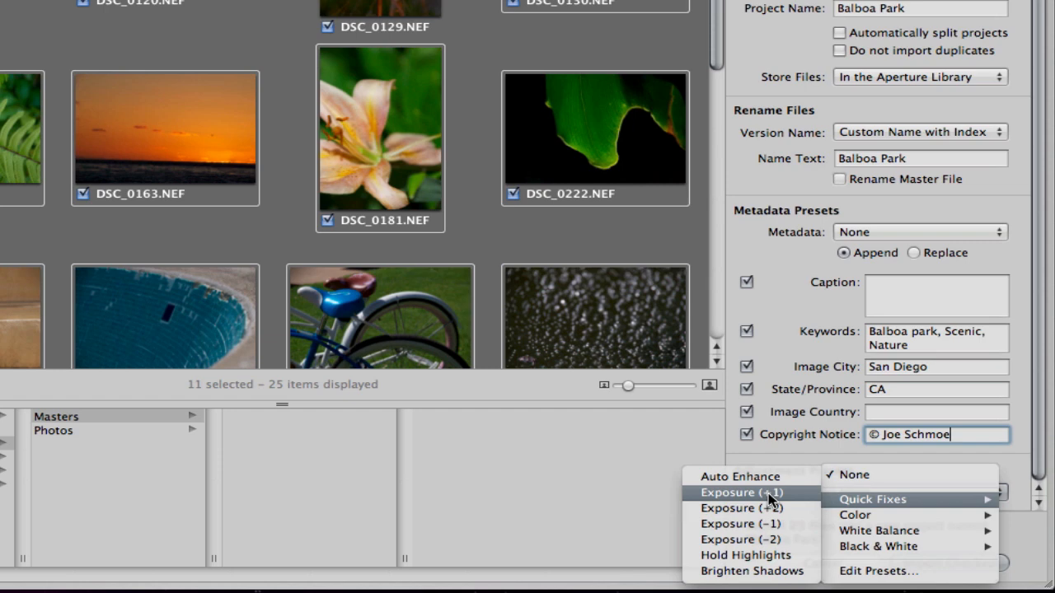
pyautogui.moveTo(794, 501)
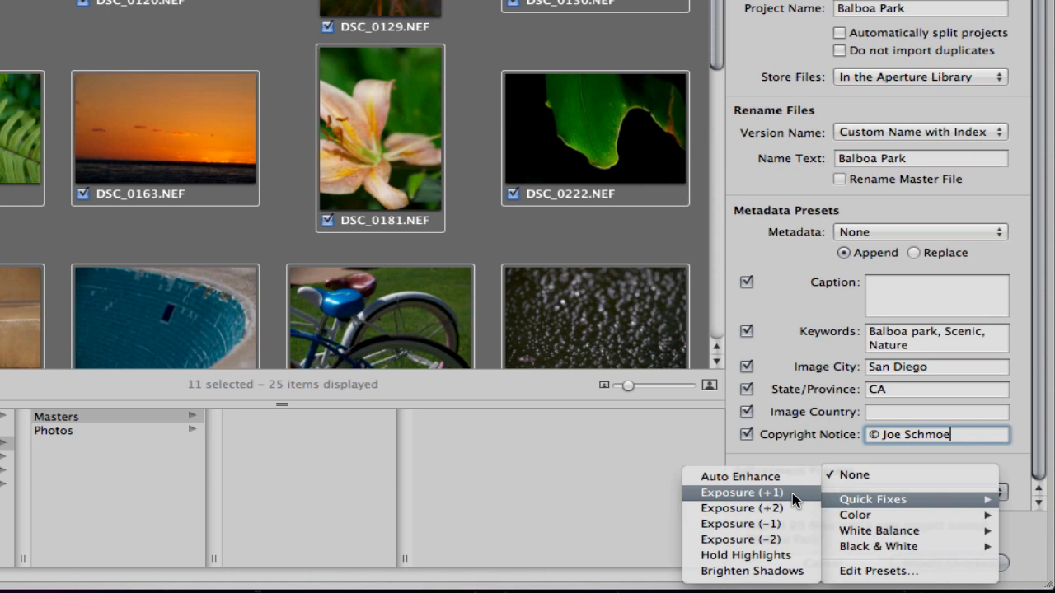
pyautogui.moveTo(738, 524)
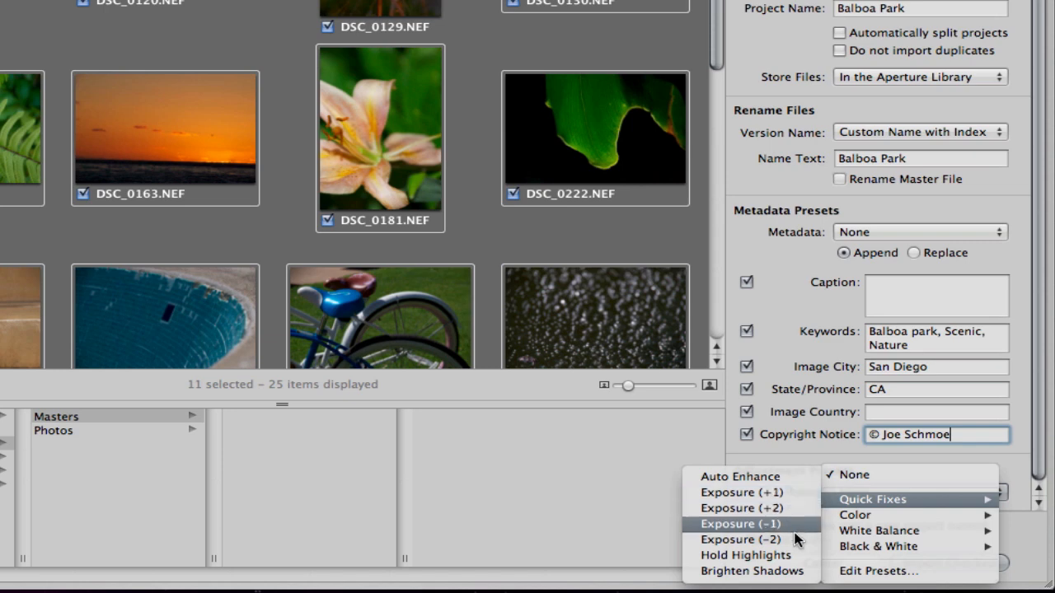
pyautogui.moveTo(745, 571)
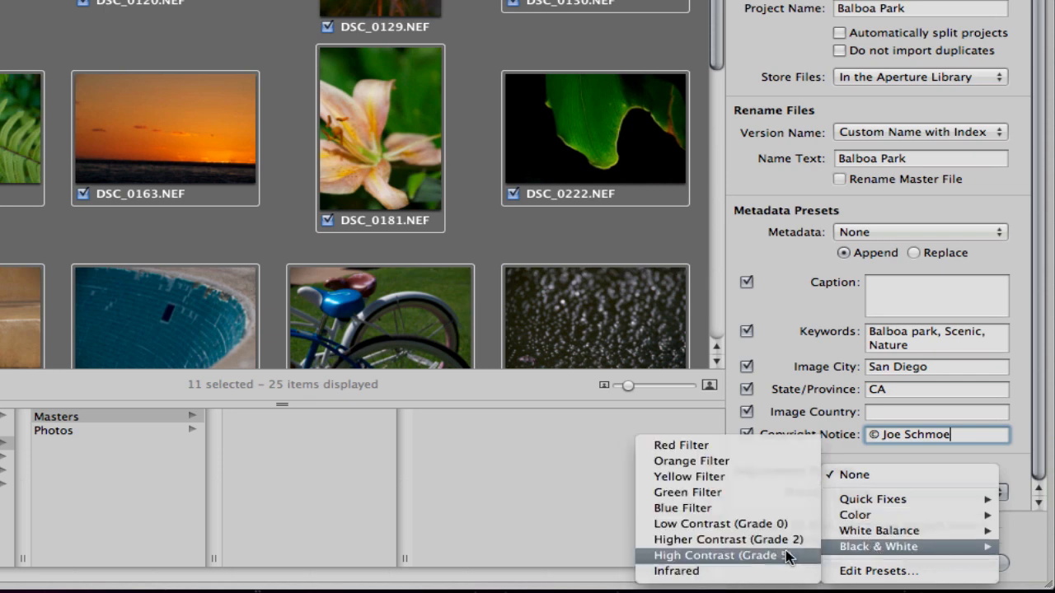
pyautogui.moveTo(881, 558)
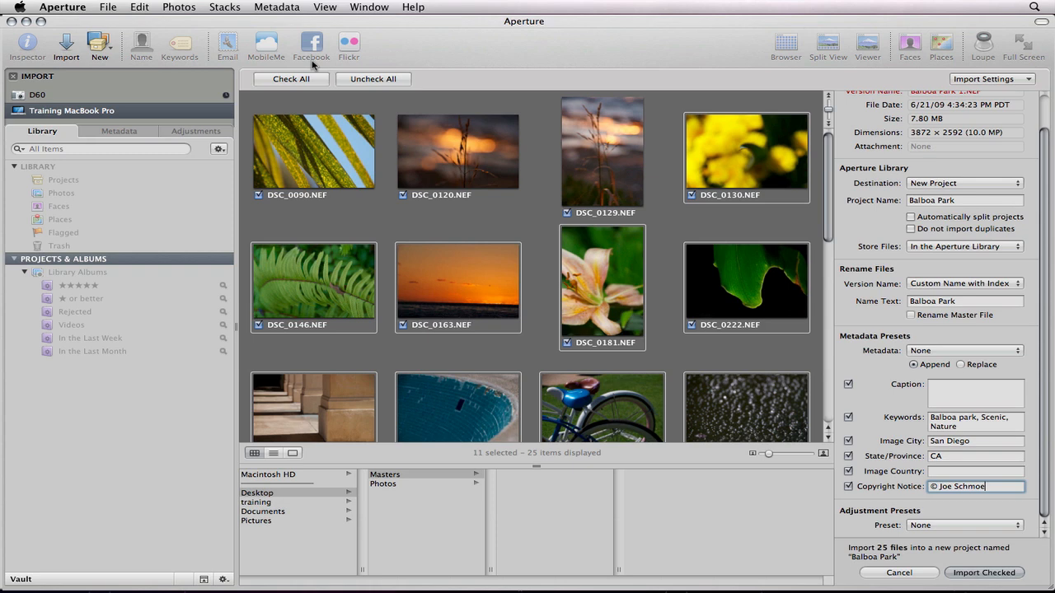
pyautogui.moveTo(234, 5)
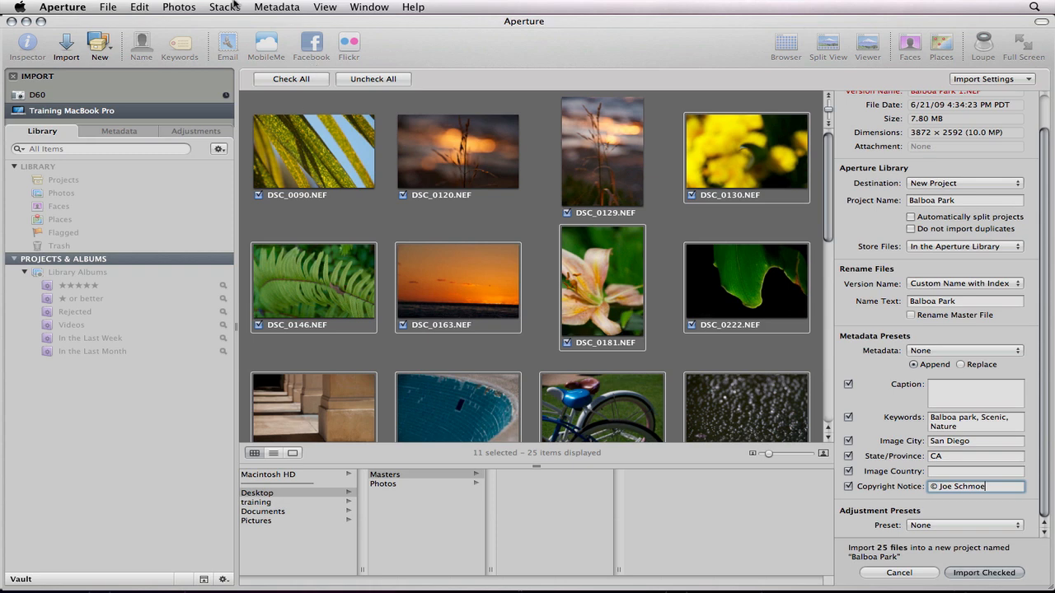
pyautogui.click(224, 7)
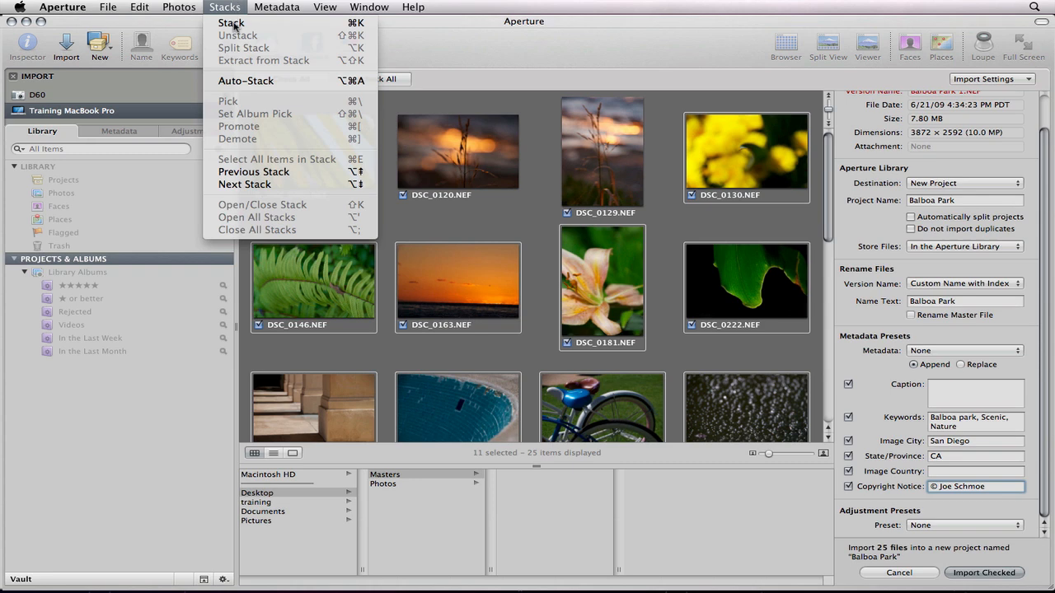
pyautogui.moveTo(245, 81)
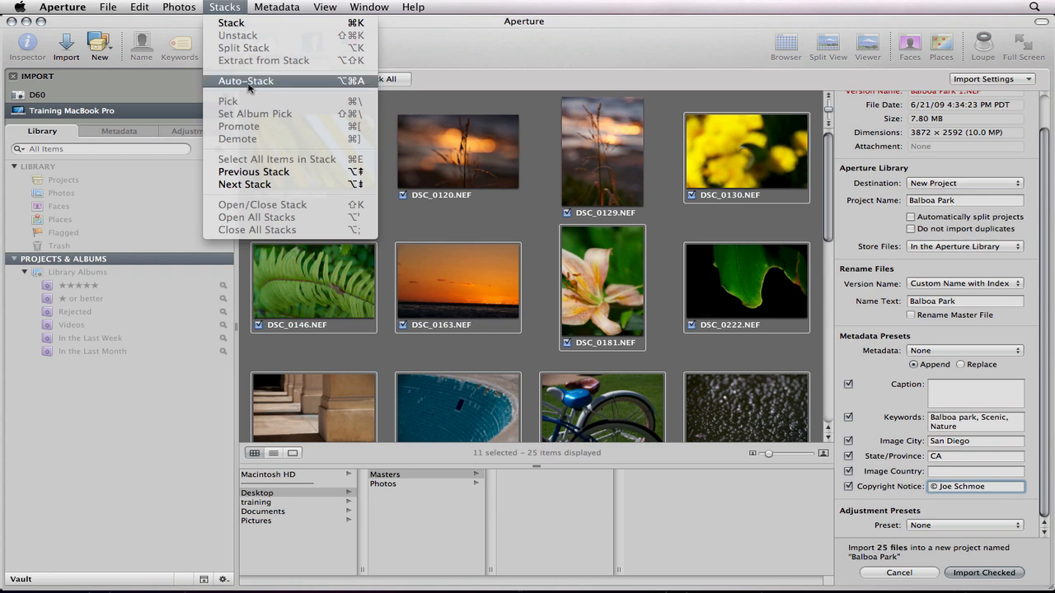
pyautogui.click(246, 80)
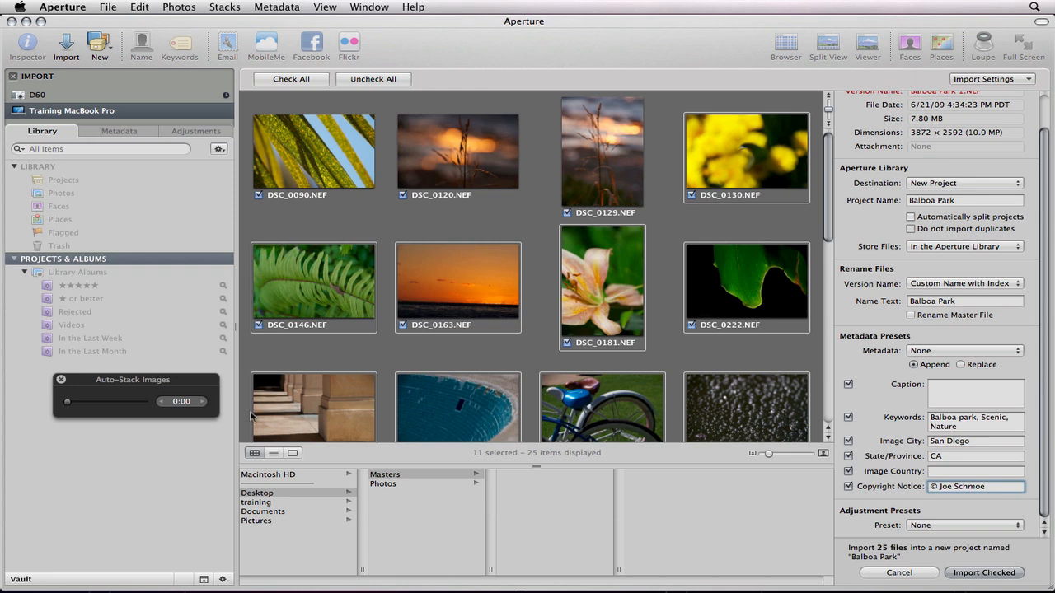
pyautogui.moveTo(69, 404)
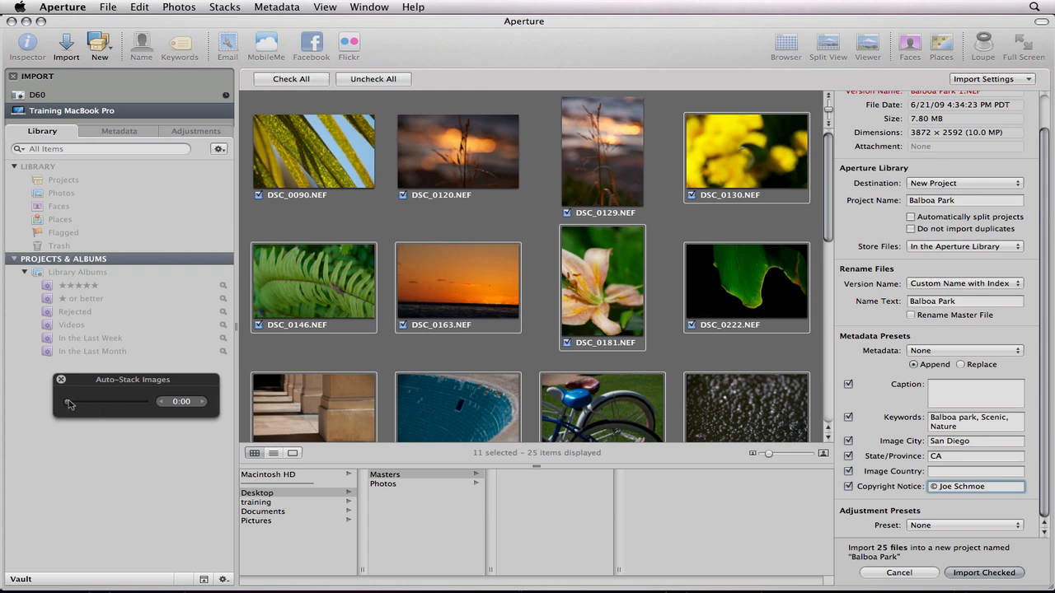
pyautogui.moveTo(69, 402); pyautogui.dragTo(108, 402)
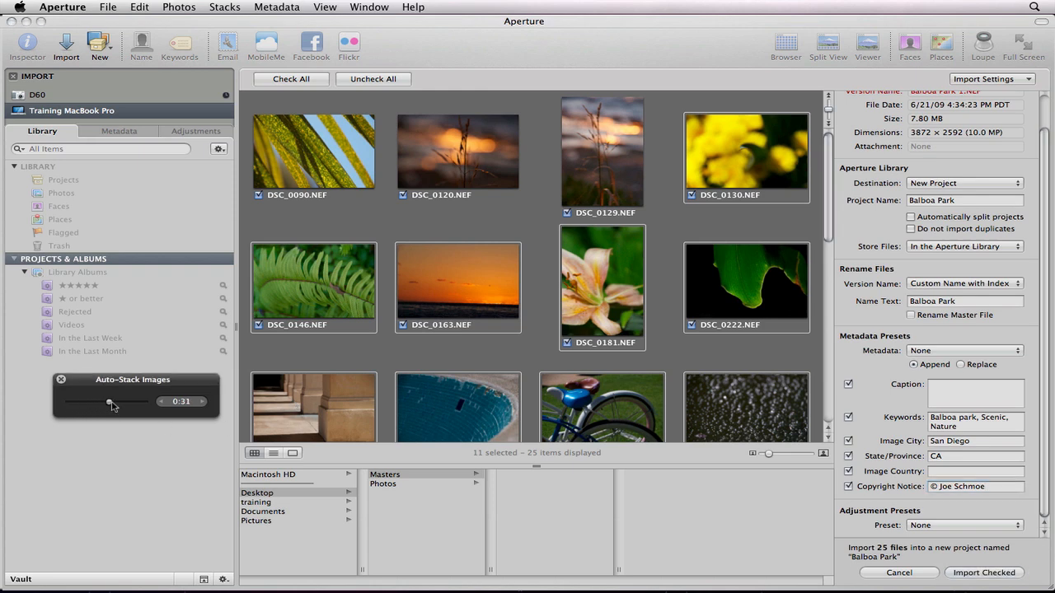
pyautogui.moveTo(109, 402); pyautogui.dragTo(146, 402)
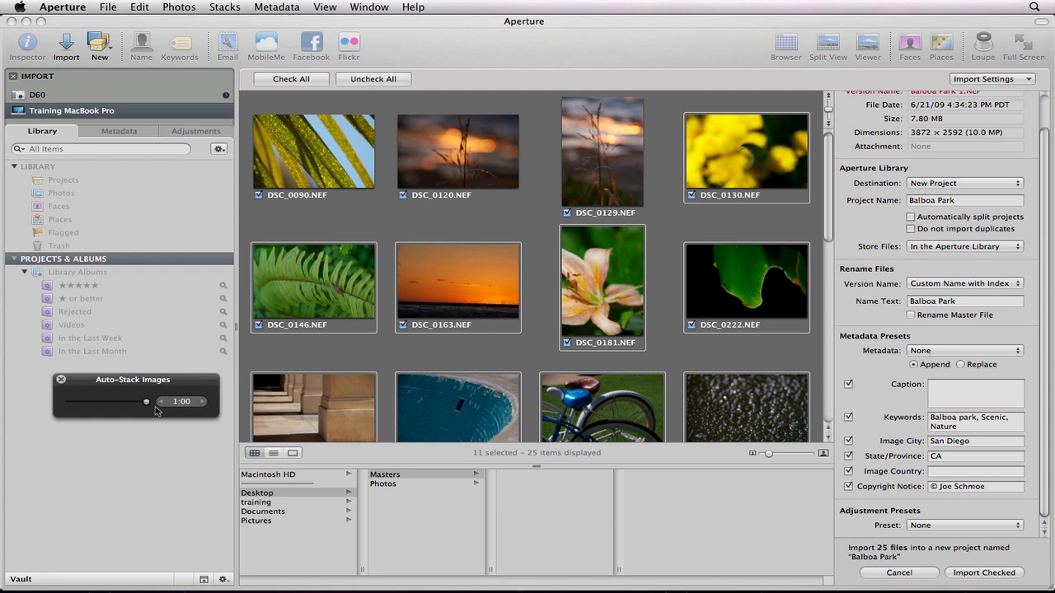
pyautogui.moveTo(147, 402); pyautogui.dragTo(73, 404)
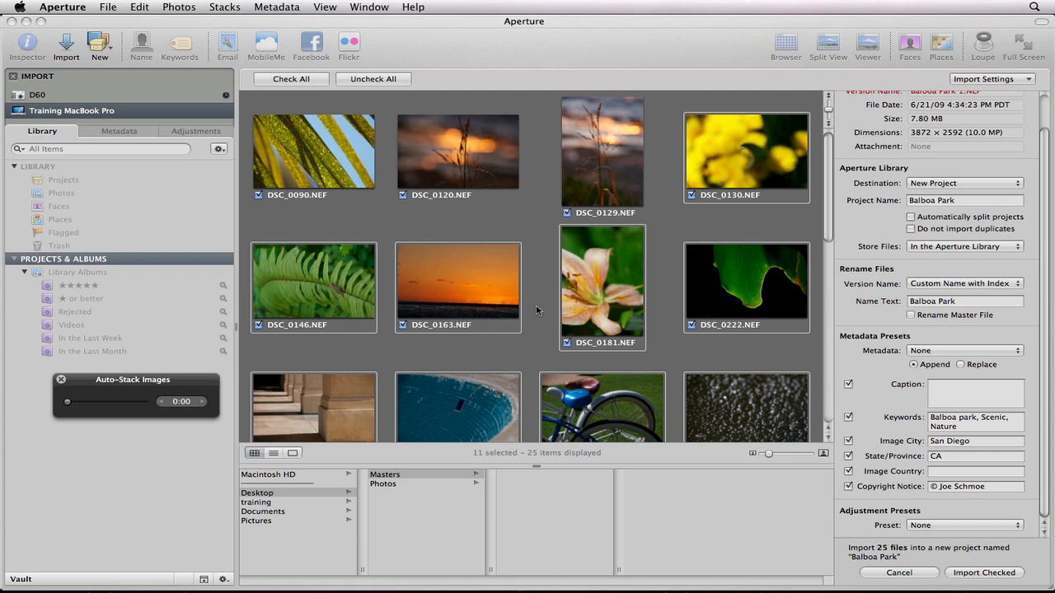
pyautogui.moveTo(68, 402); pyautogui.dragTo(145, 402)
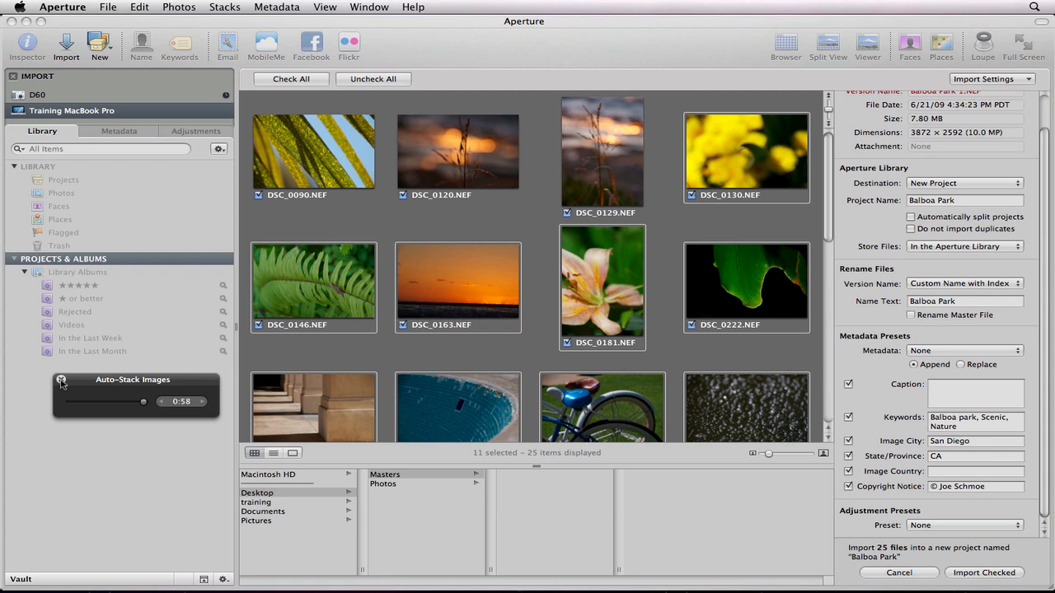
pyautogui.click(224, 7)
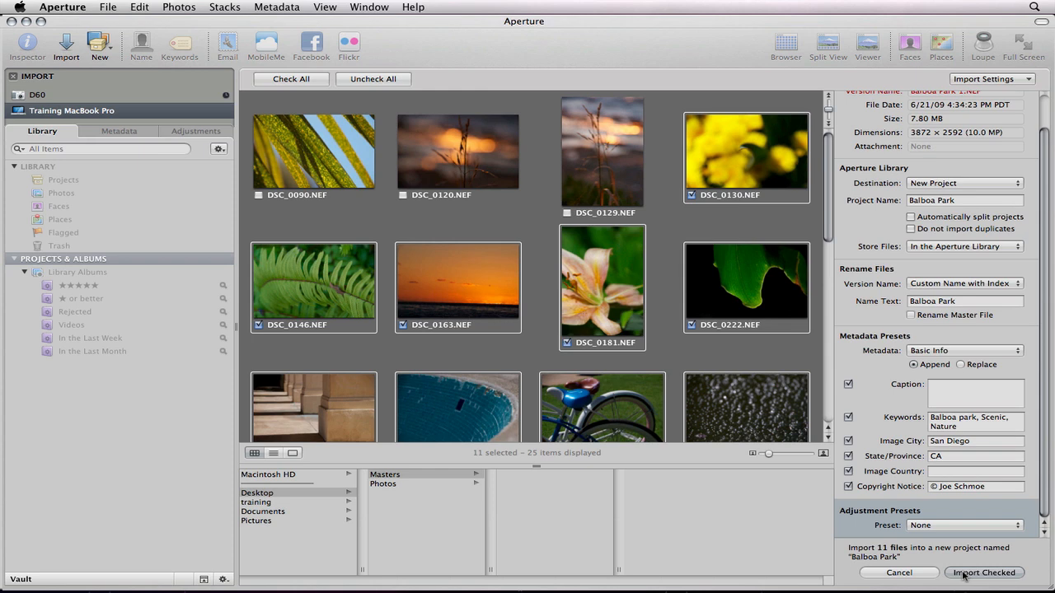
# Step: Import the 11 checked photos into Balboa Park and acknowledge the Import Complete notice
pyautogui.click(983, 572)
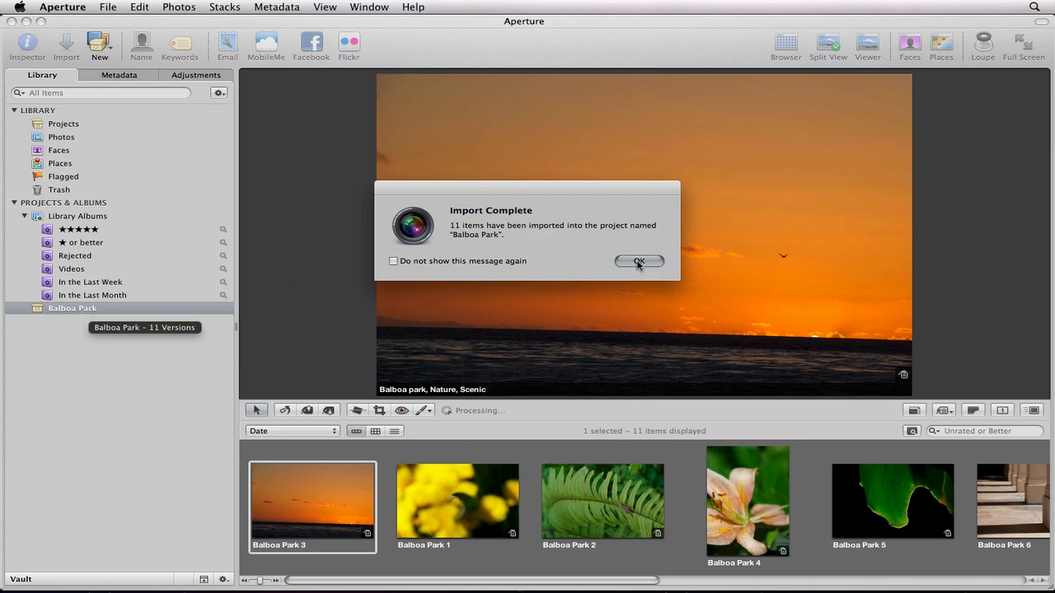
pyautogui.click(639, 261)
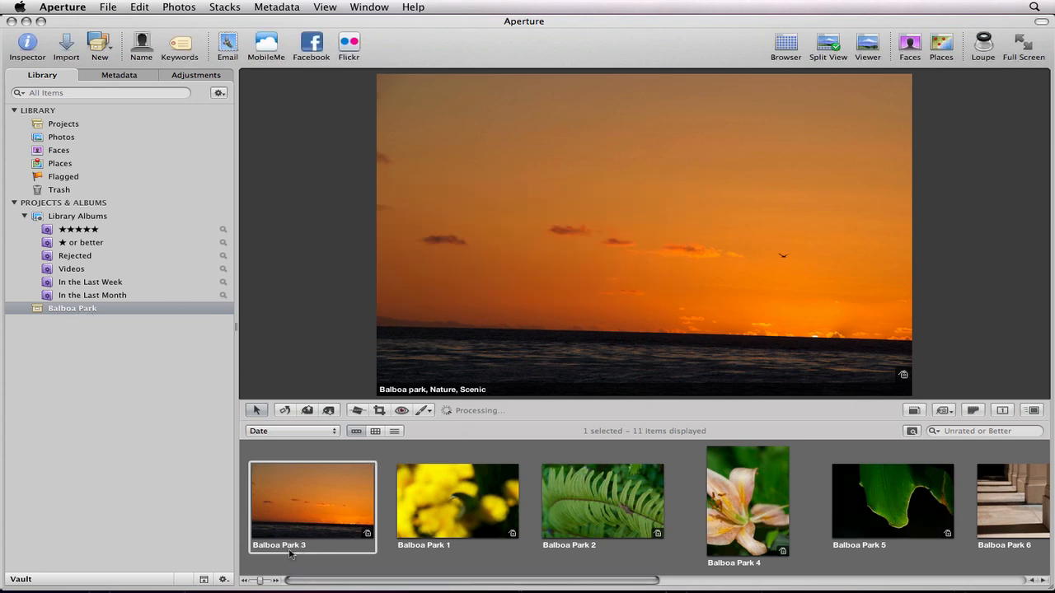
# Step: Scroll the filmstrip and view Balboa Park 7 (tiled pool), then the sparkling water-droplet photo
pyautogui.hscroll(3)
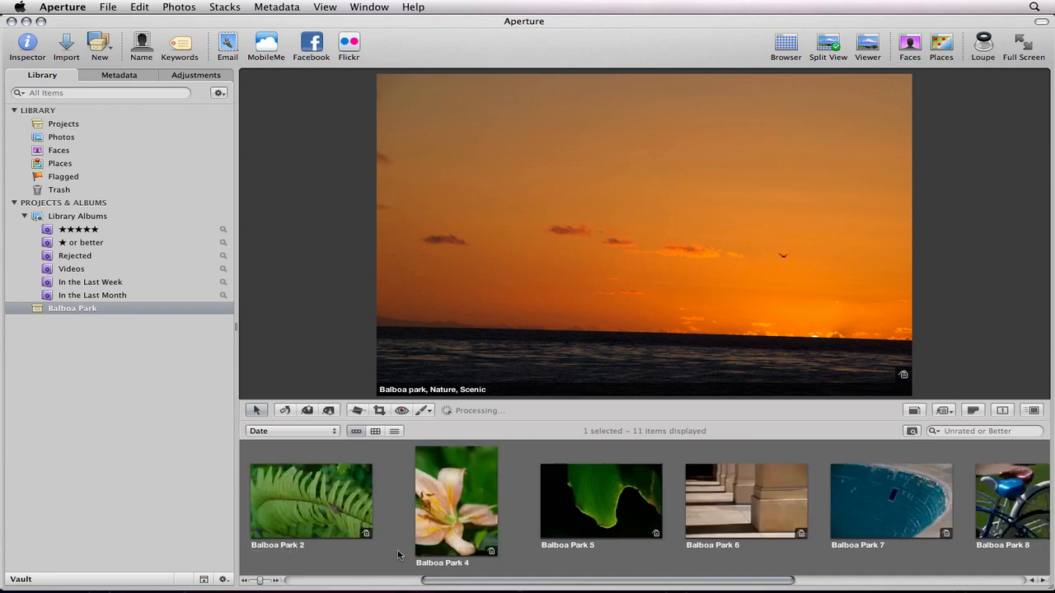
pyautogui.moveTo(755, 551)
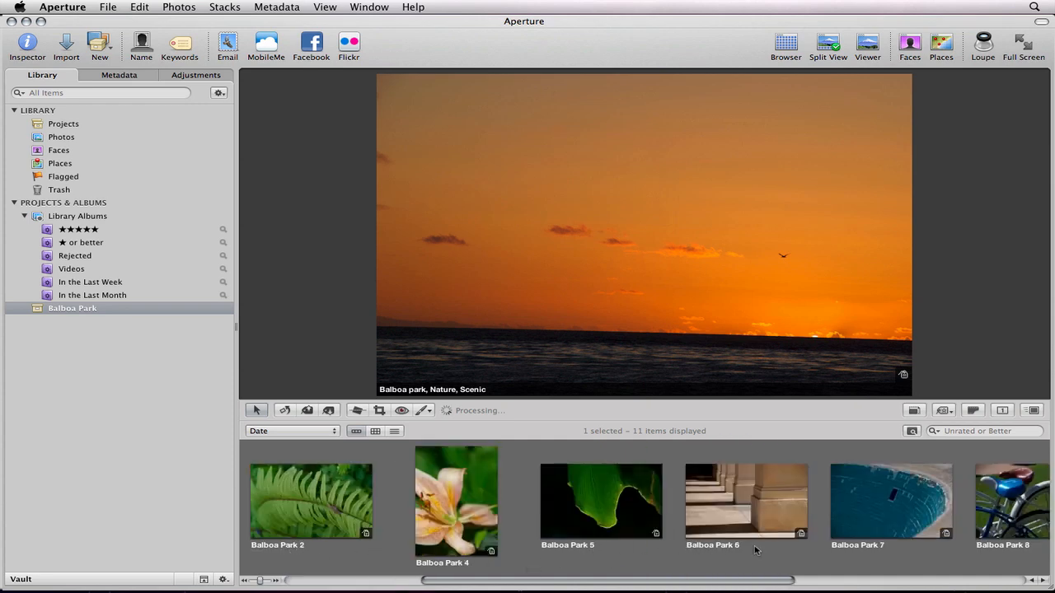
pyautogui.hscroll(3)
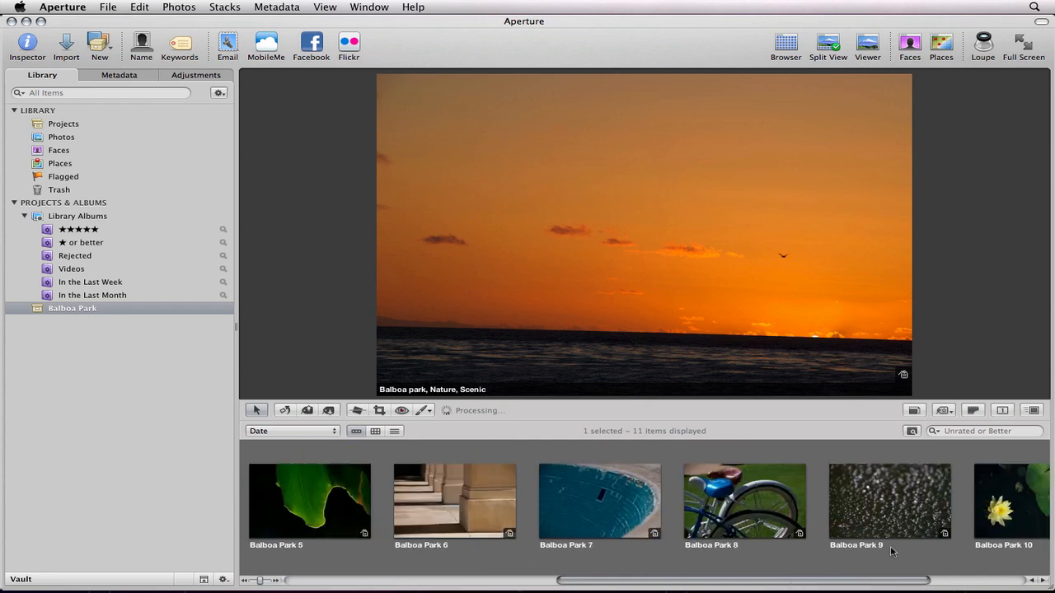
pyautogui.hscroll(3)
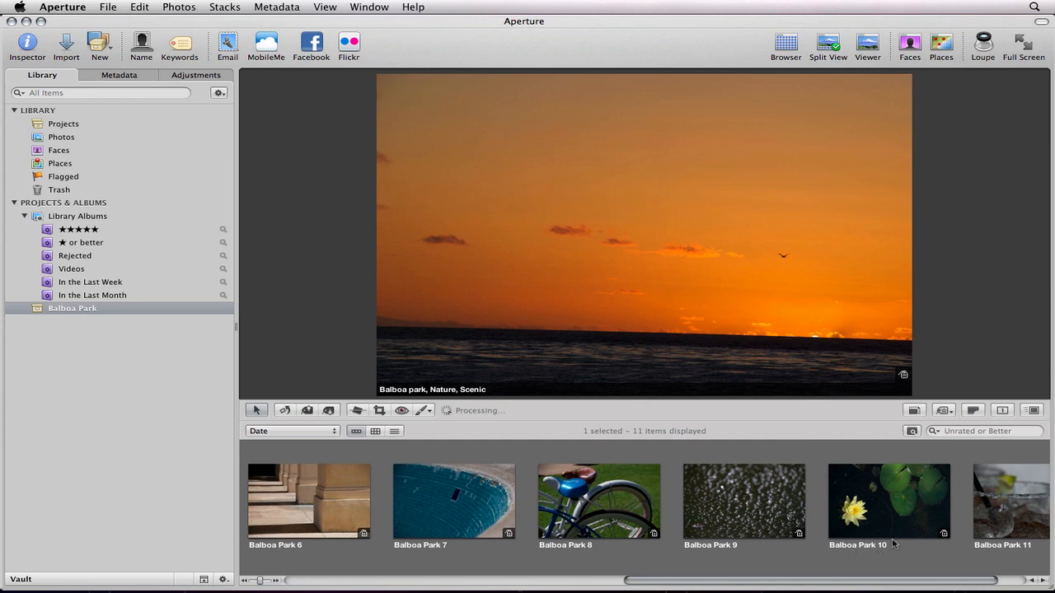
pyautogui.moveTo(512, 488)
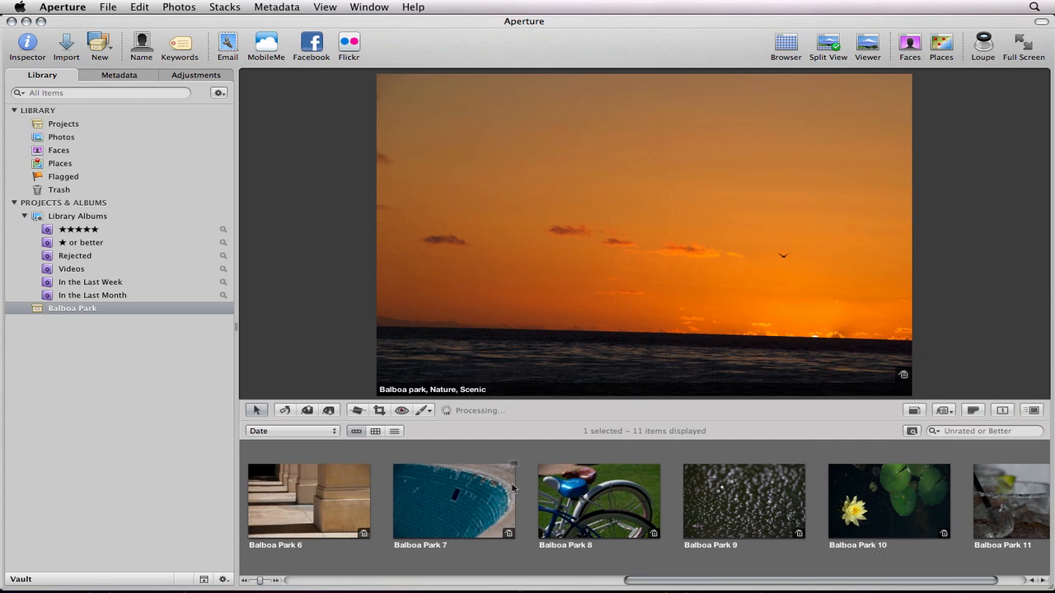
pyautogui.click(455, 501)
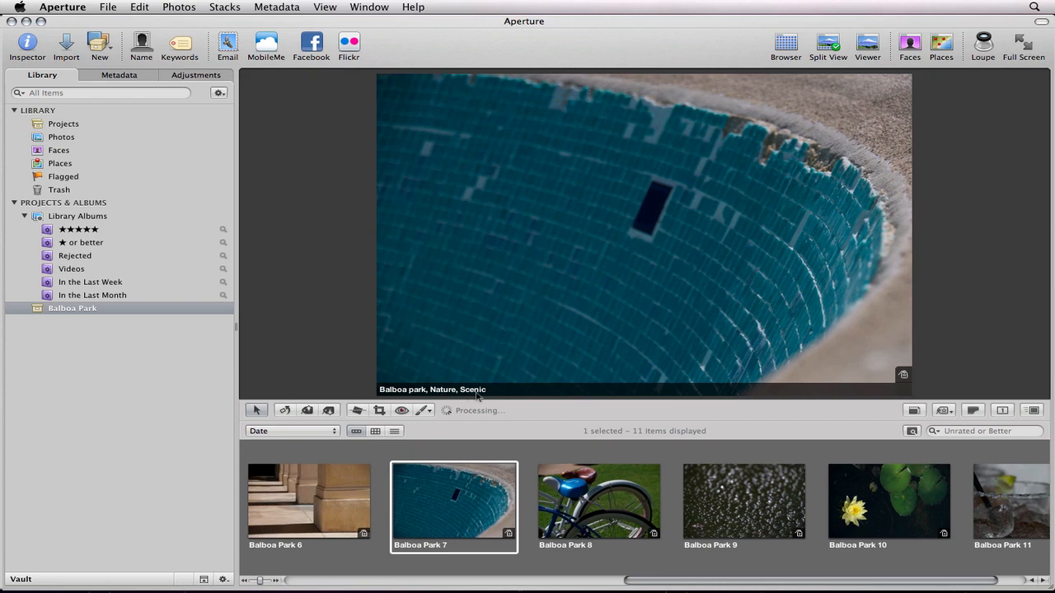
pyautogui.click(741, 501)
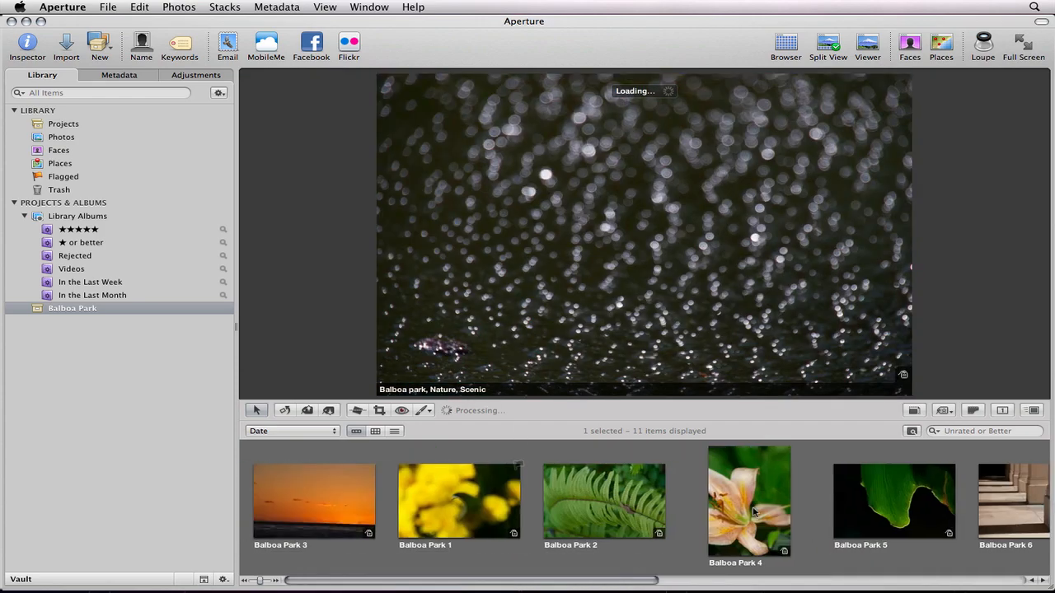
pyautogui.hscroll(3)
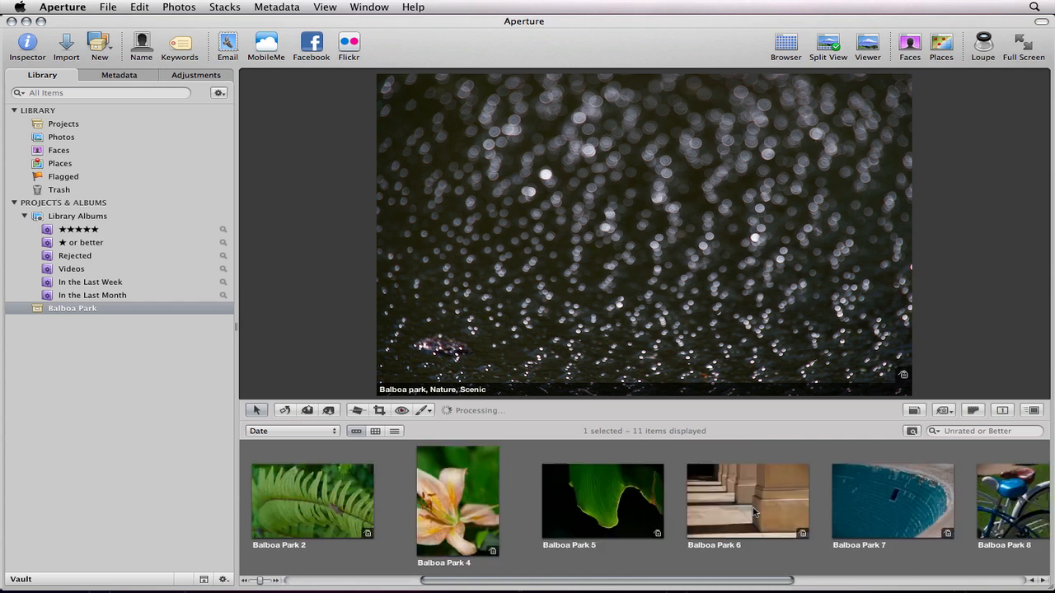